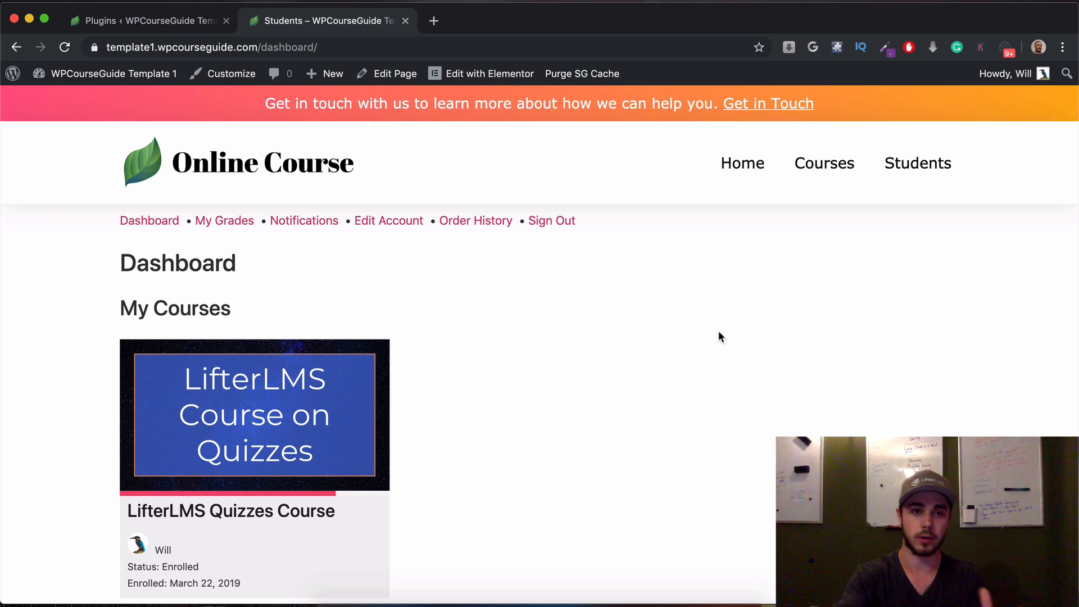
Step: Scroll through the live Students dashboard page to review its courses and navigation links
{"action": "scroll", "scroll_direction": "down", "scroll_amount": 3}
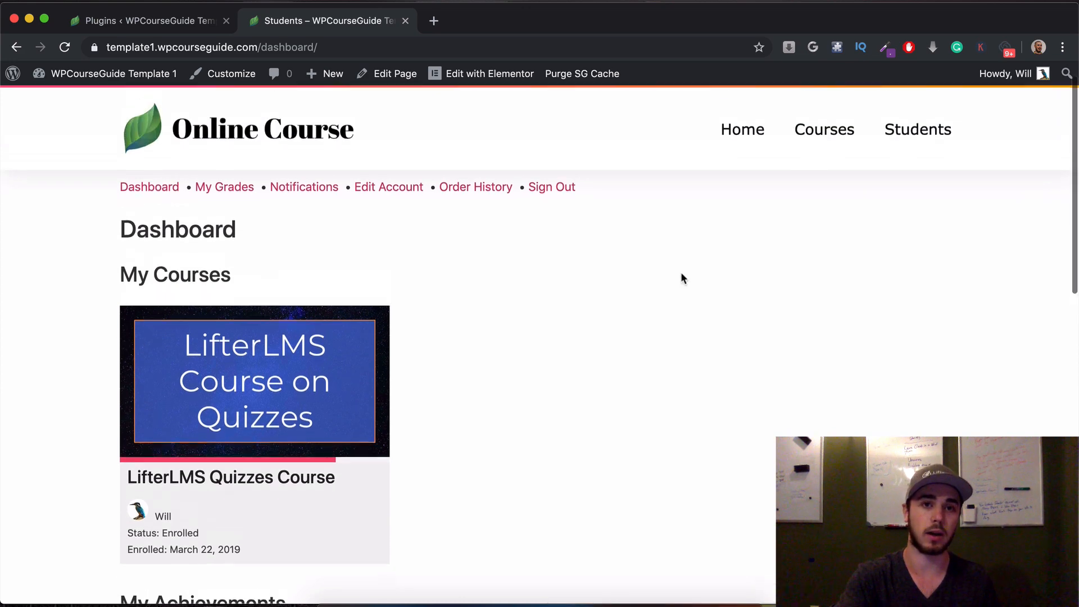
{"action": "scroll", "scroll_direction": "down", "scroll_amount": 3}
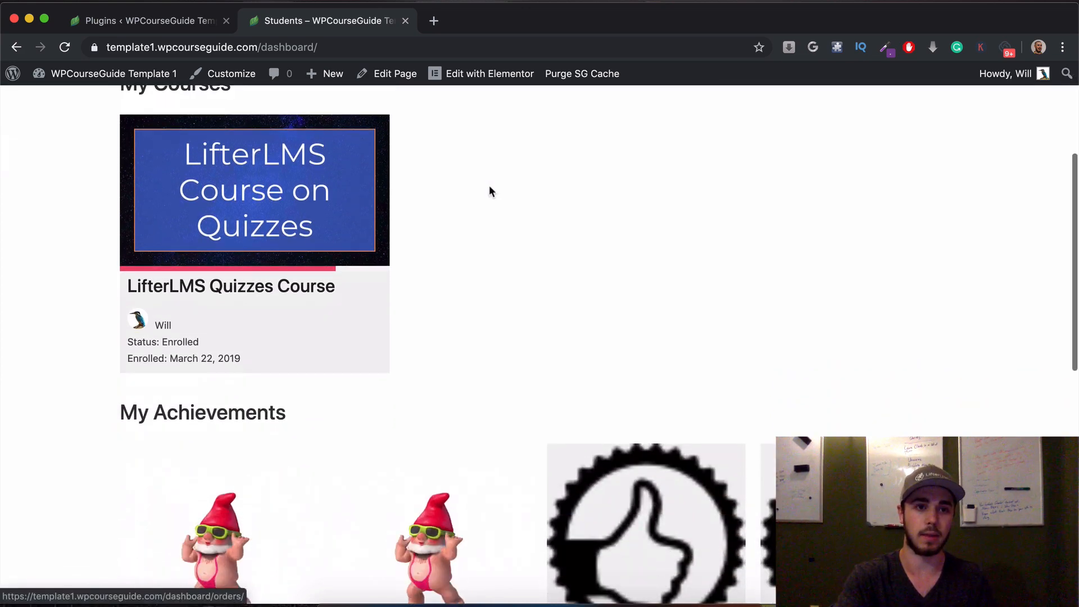
{"action": "scroll", "scroll_direction": "up", "scroll_amount": 3}
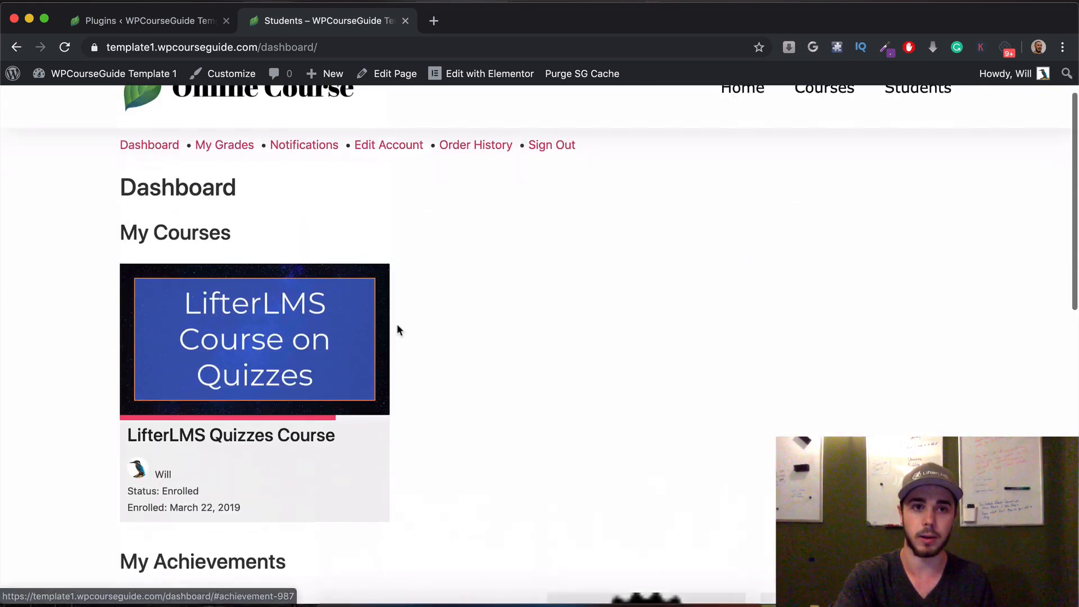
{"action": "scroll", "scroll_direction": "up", "scroll_amount": 3}
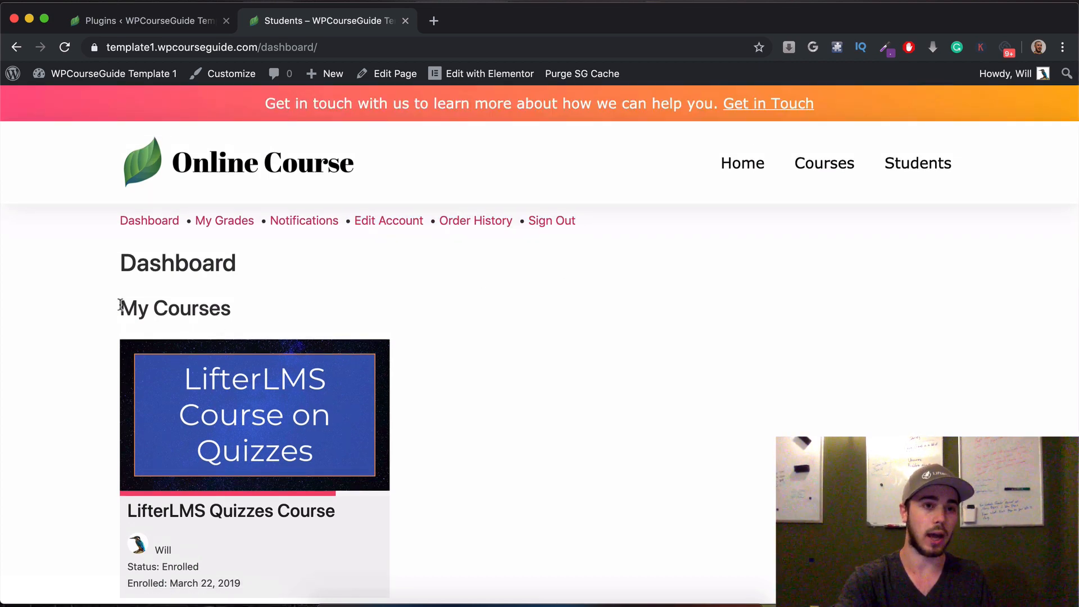
{"action": "scroll", "scroll_direction": "down", "scroll_amount": 3}
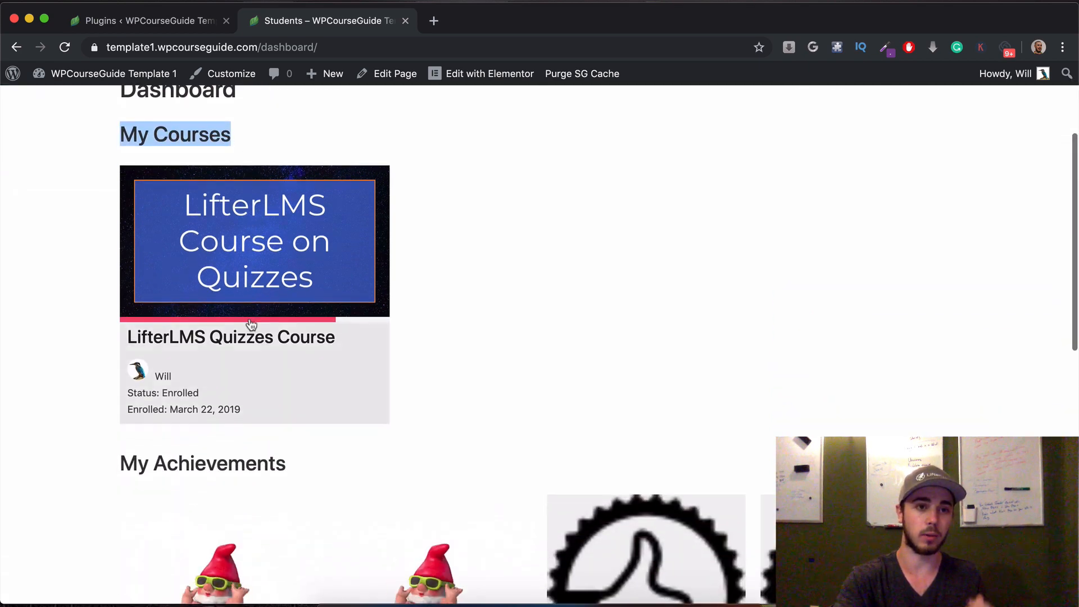
{"action": "scroll", "scroll_direction": "up", "scroll_amount": 3}
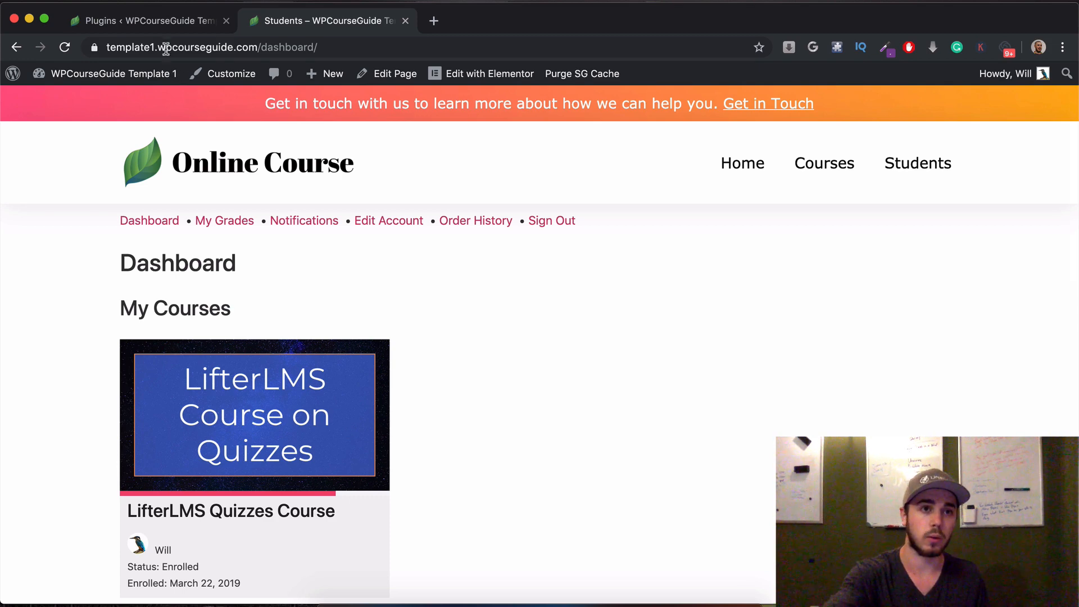
Step: Check the installed plugins list for the plugins this build needs, then return to the dashboard page
{"action": "left_click", "coordinate": [145, 21]}
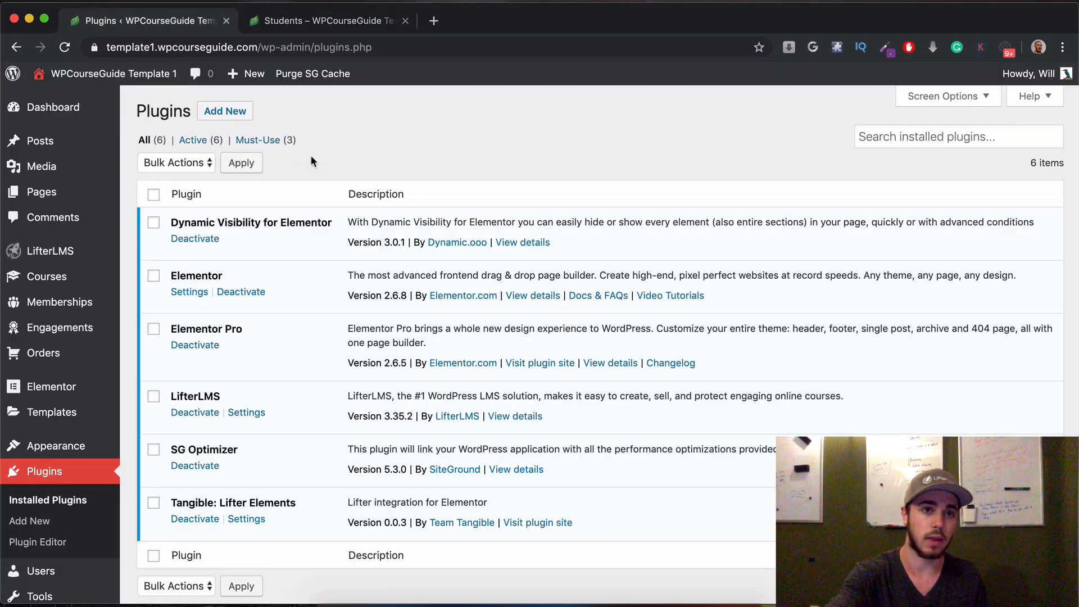
{"action": "left_click", "coordinate": [153, 195]}
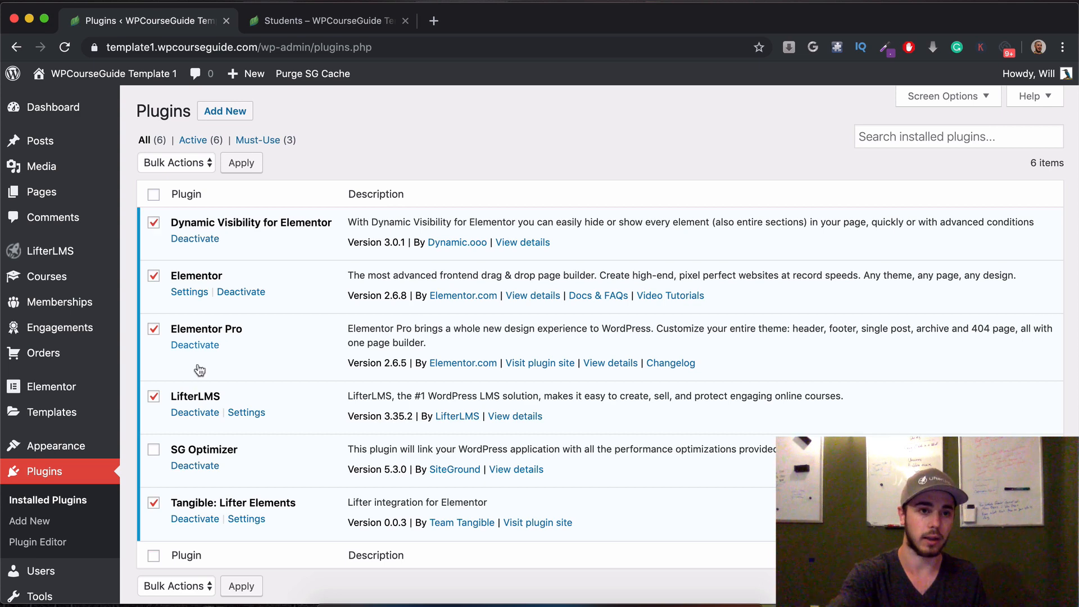
{"action": "mouse_move", "coordinate": [185, 327]}
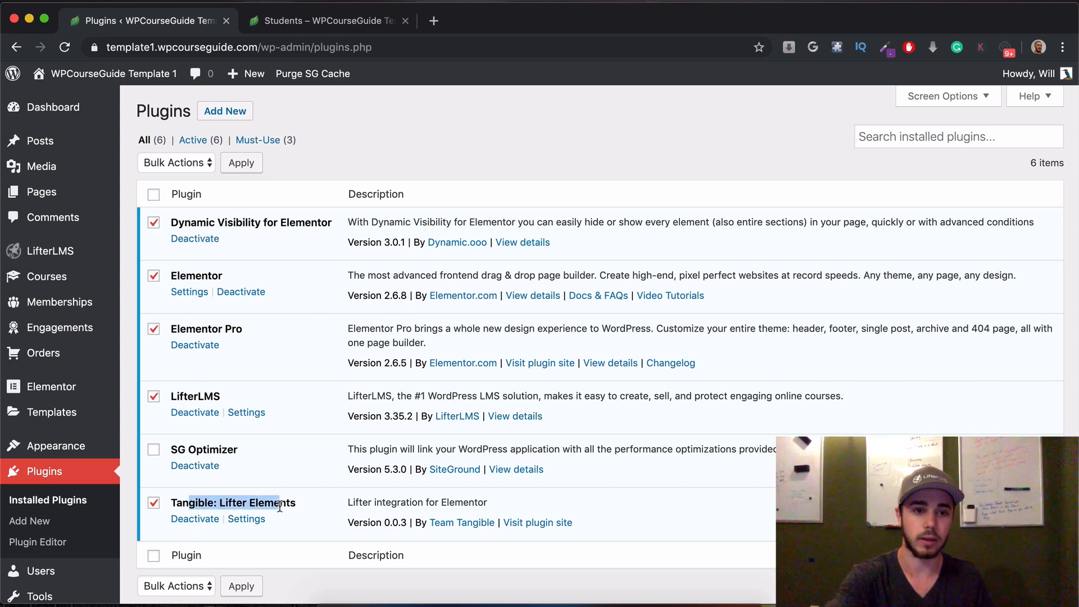
{"action": "mouse_move", "coordinate": [200, 237]}
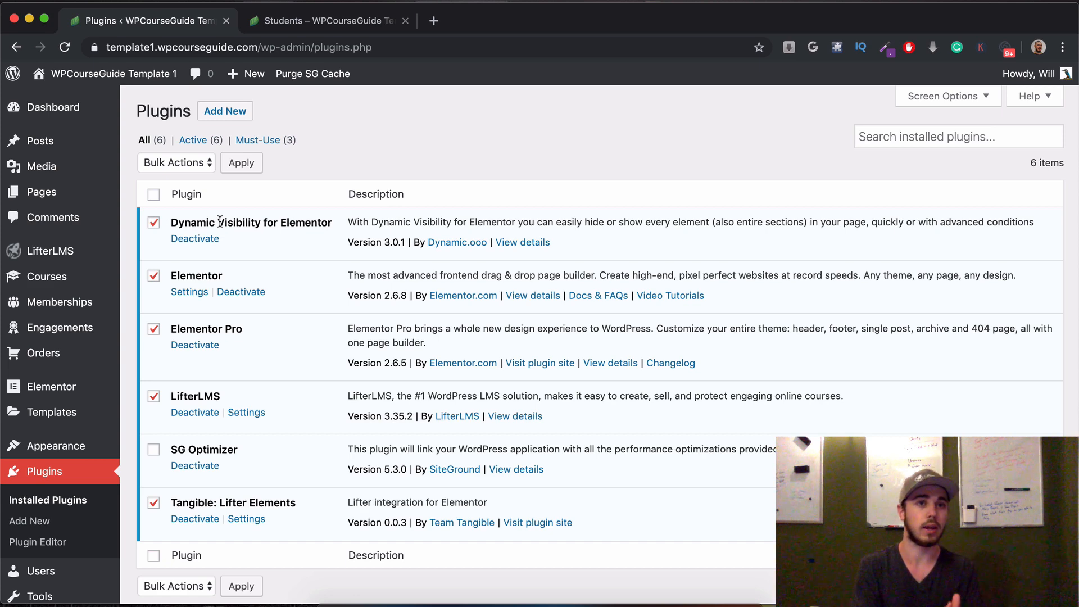
{"action": "mouse_move", "coordinate": [312, 74]}
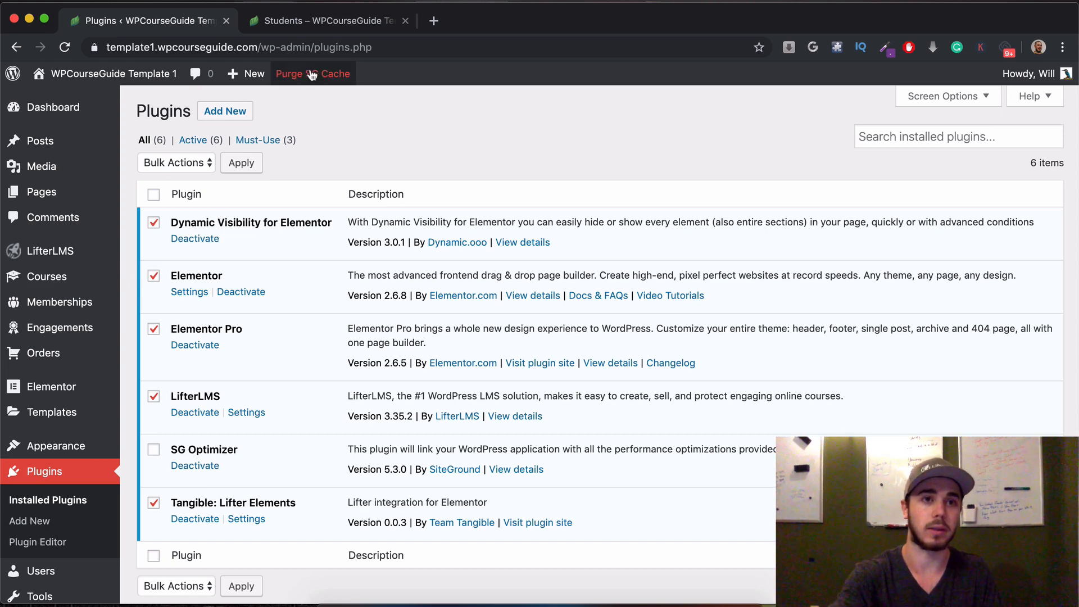
{"action": "mouse_move", "coordinate": [154, 202]}
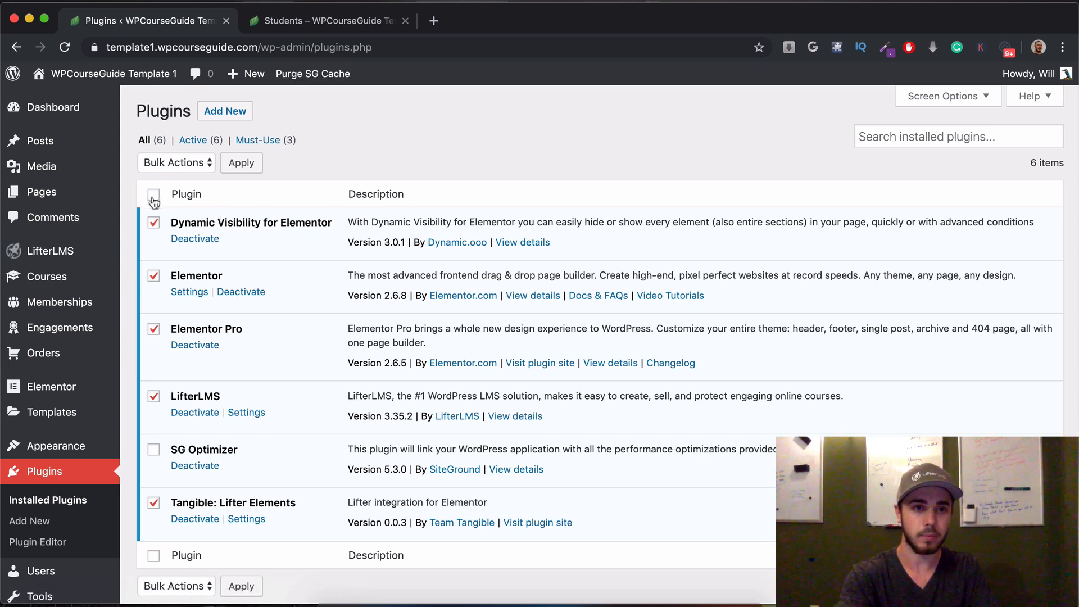
{"action": "mouse_move", "coordinate": [308, 103]}
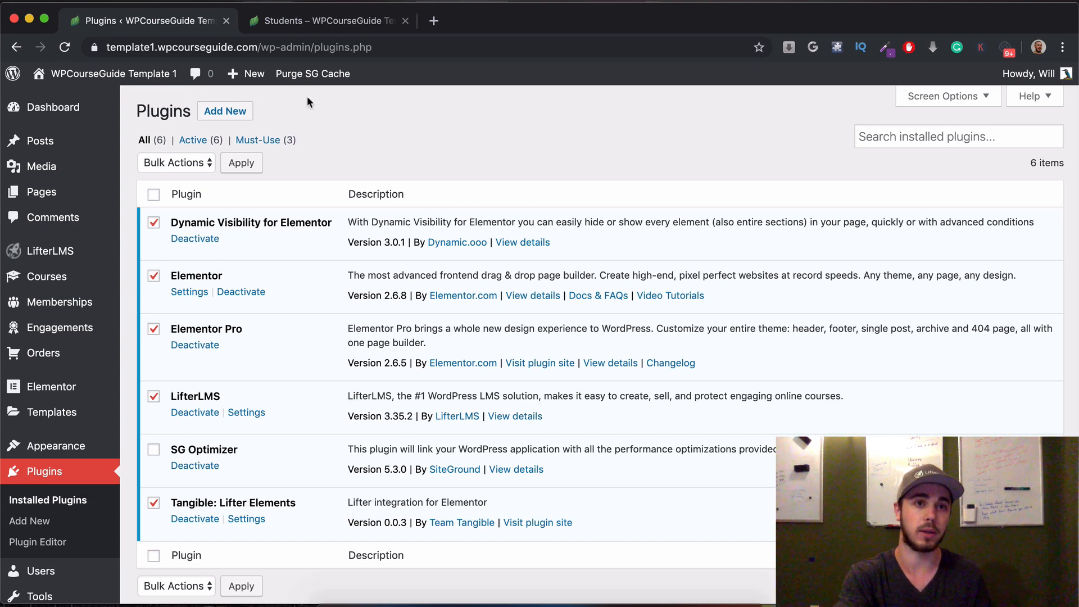
{"action": "left_click", "coordinate": [324, 20]}
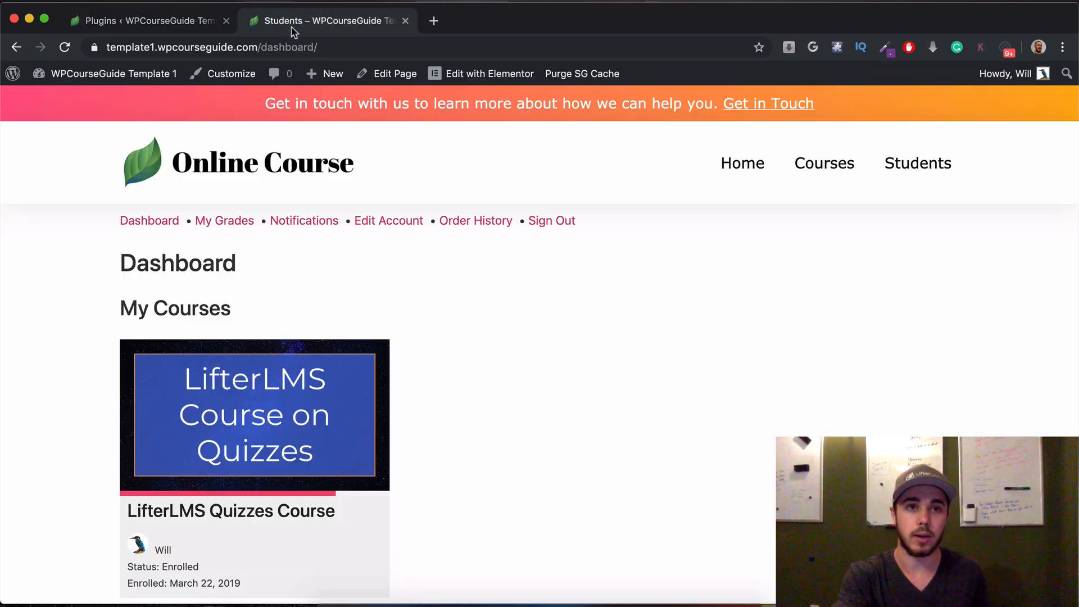
{"action": "mouse_move", "coordinate": [512, 146]}
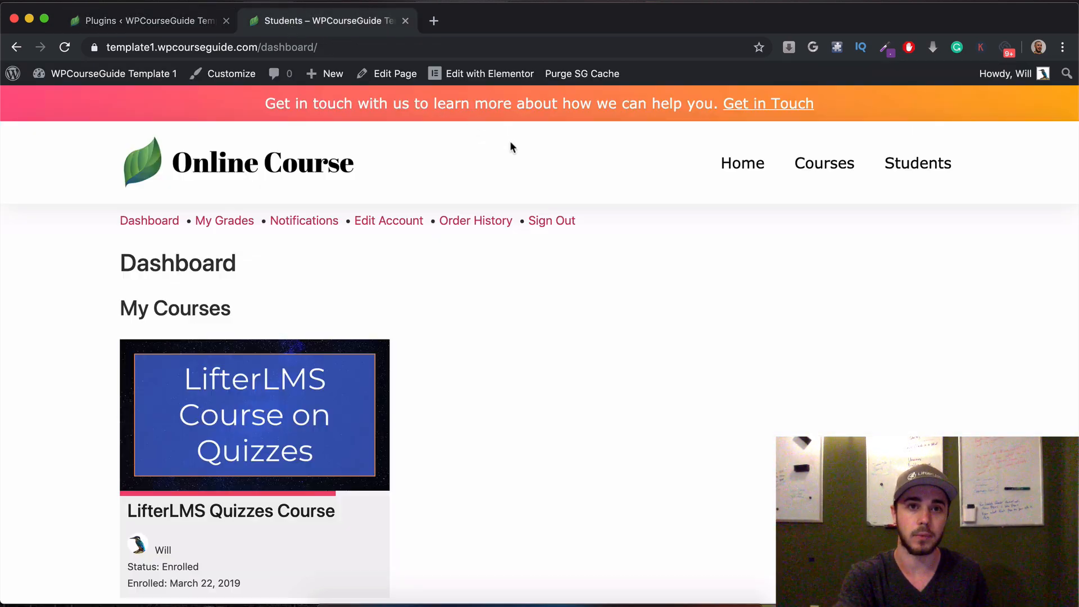
Step: Open the Students page in Elementor and inspect its User Dashboard widget content
{"action": "left_click", "coordinate": [490, 74]}
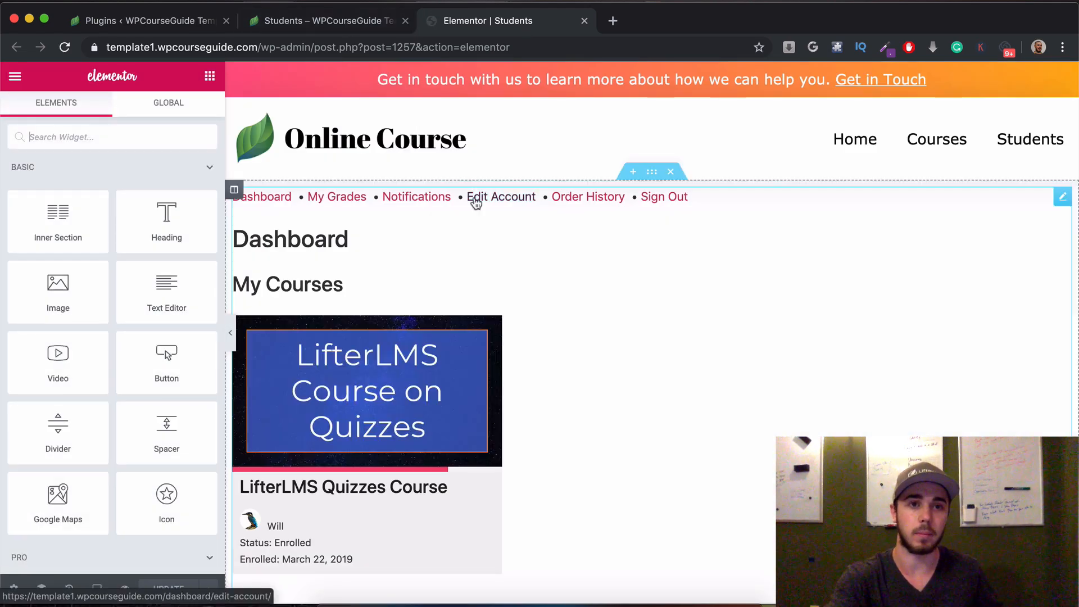
{"action": "scroll", "scroll_direction": "down", "scroll_amount": 3}
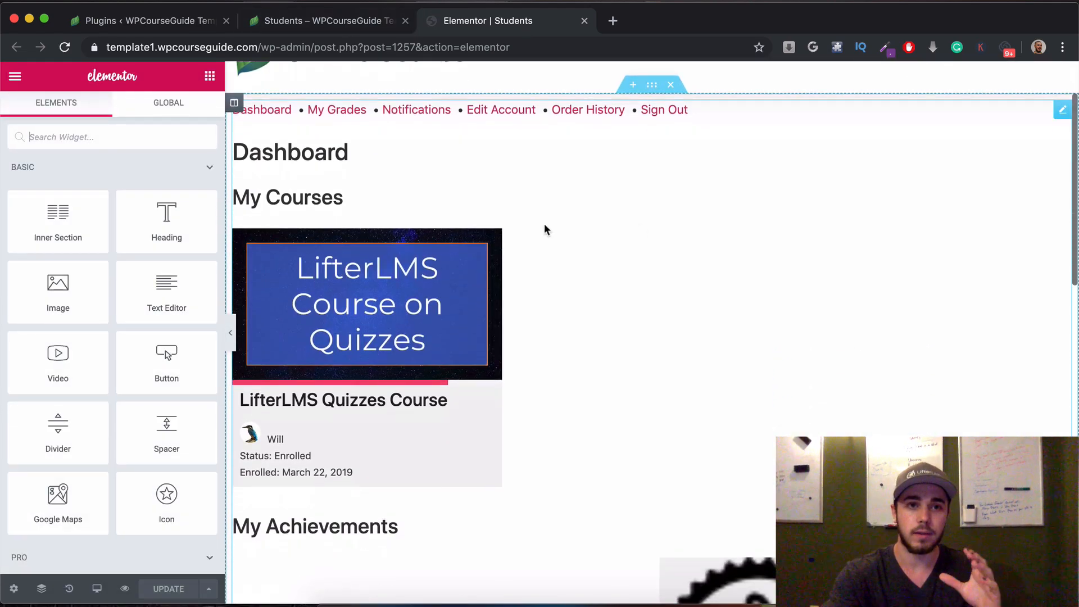
{"action": "mouse_move", "coordinate": [650, 229]}
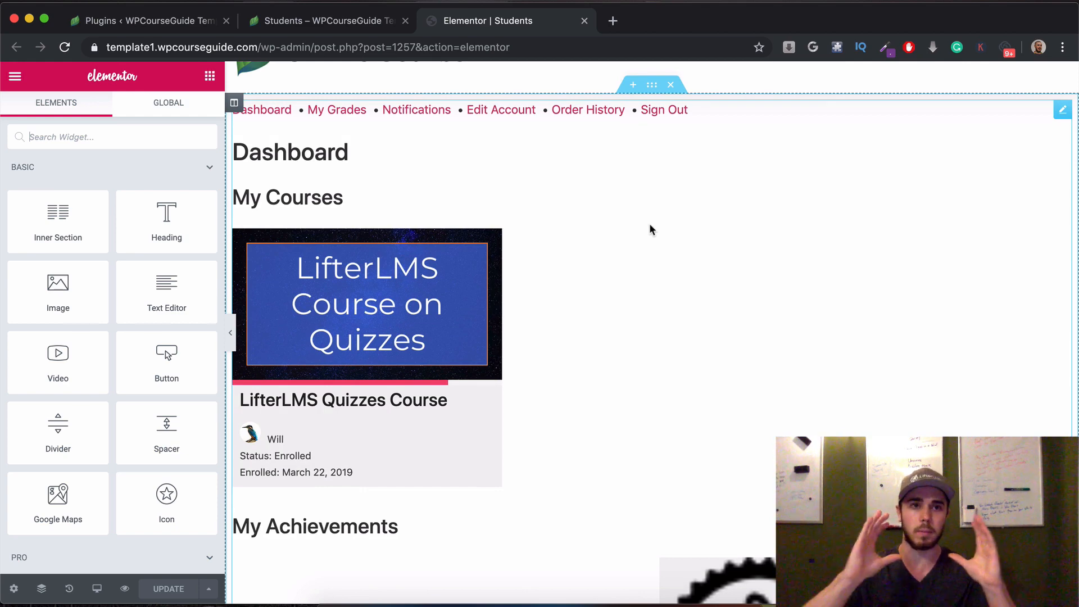
{"action": "scroll", "scroll_direction": "down", "scroll_amount": 3}
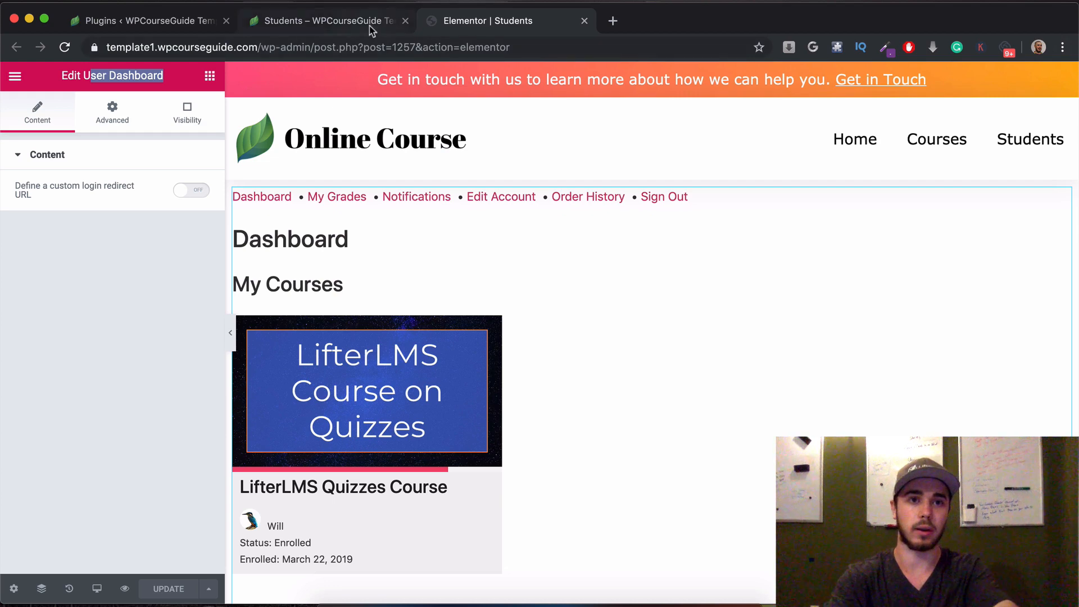
{"action": "left_click", "coordinate": [324, 21]}
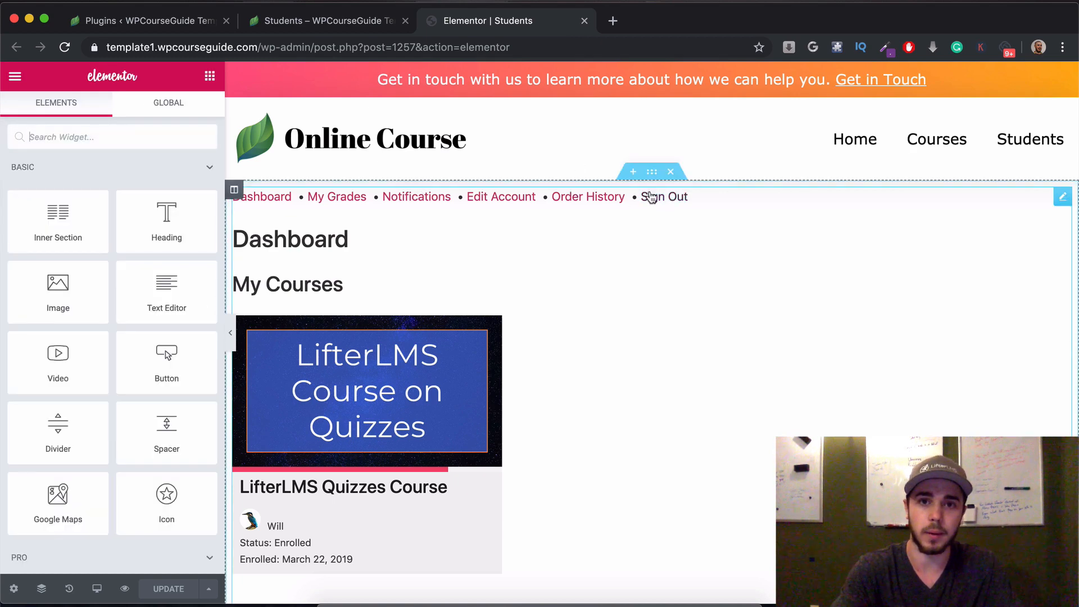
Step: Enable visibility on the dashboard section, restrict it to the Visitor (non logged) role, and update the page
{"action": "left_click", "coordinate": [234, 189]}
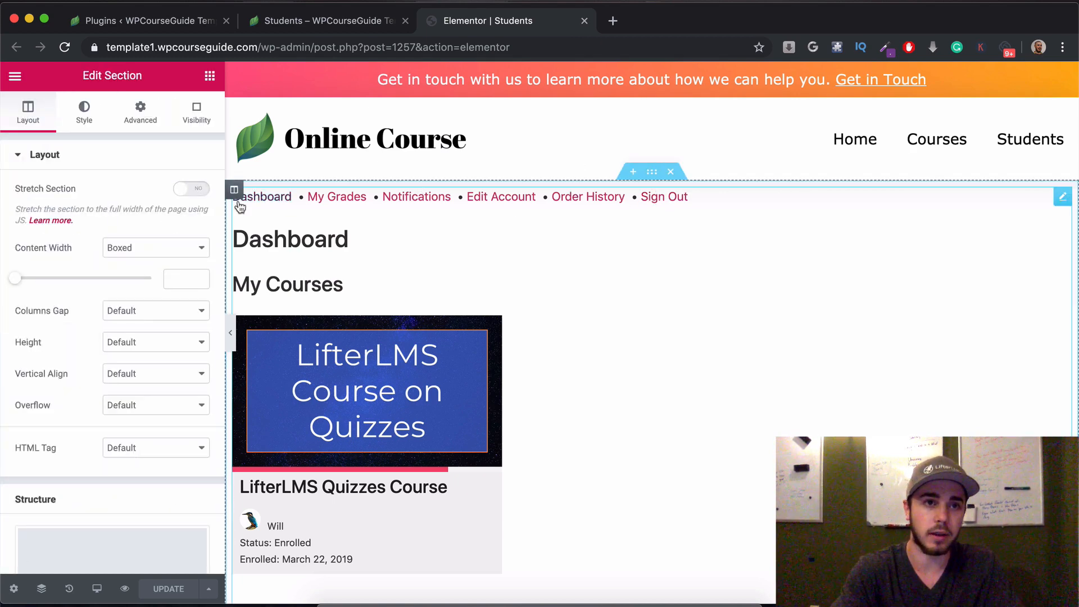
{"action": "left_click", "coordinate": [196, 110]}
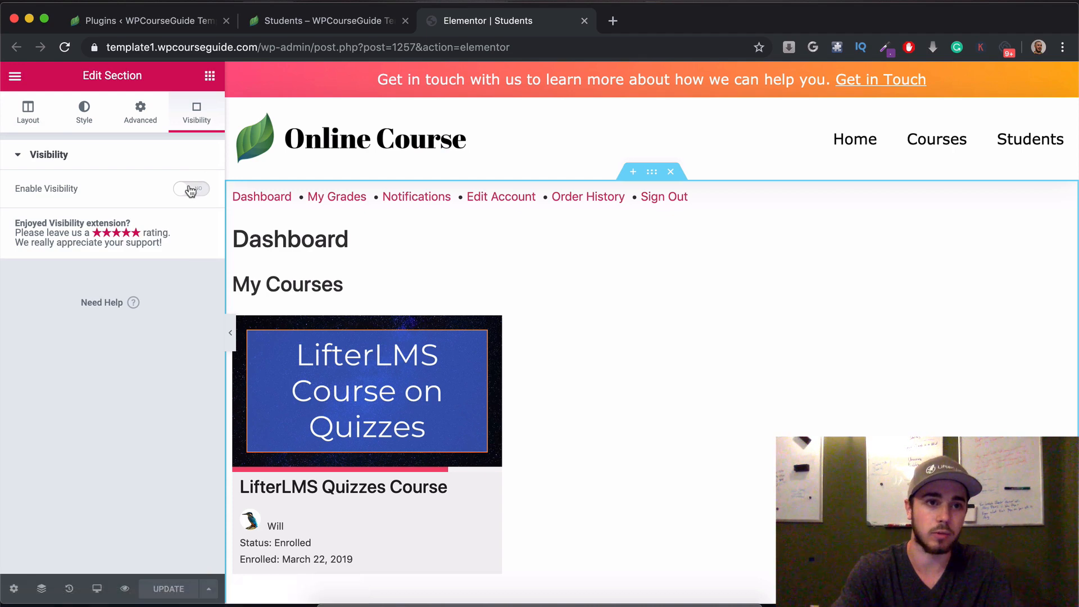
{"action": "left_click", "coordinate": [191, 188]}
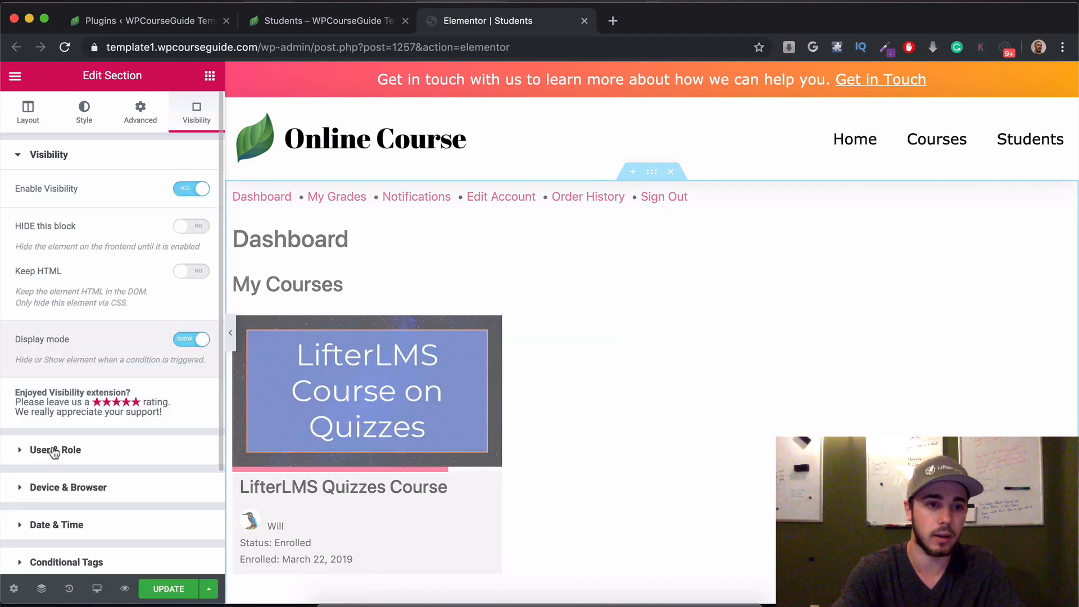
{"action": "left_click", "coordinate": [55, 450]}
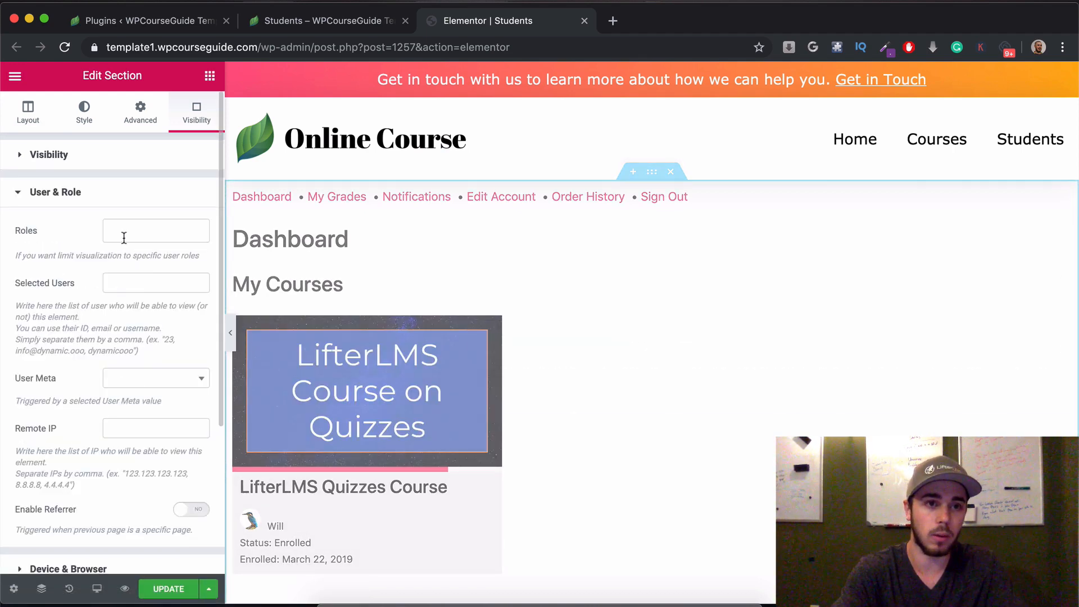
{"action": "left_click", "coordinate": [155, 229]}
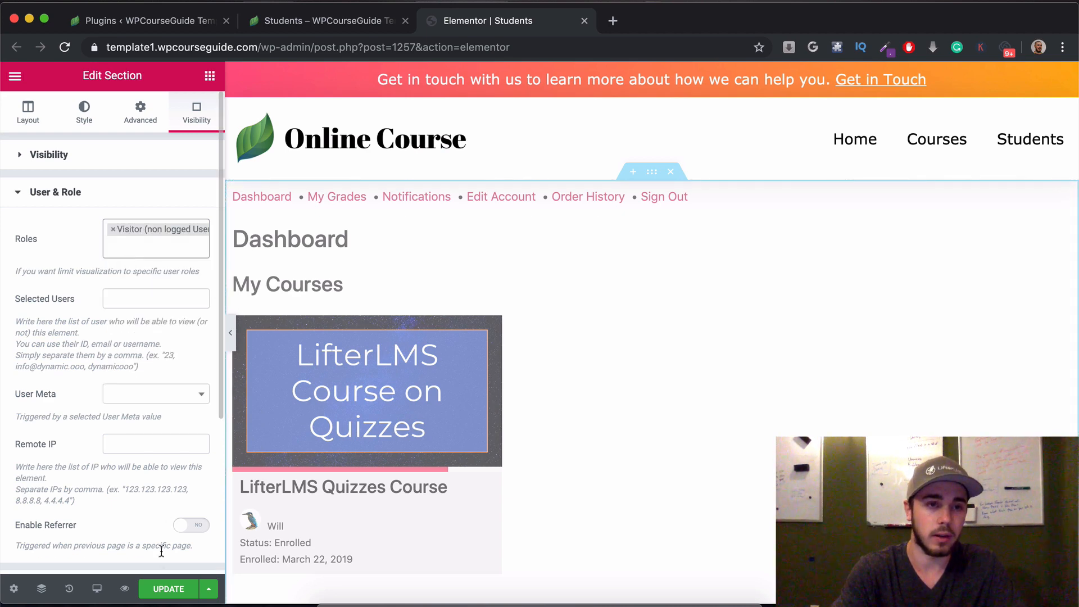
{"action": "left_click", "coordinate": [166, 588]}
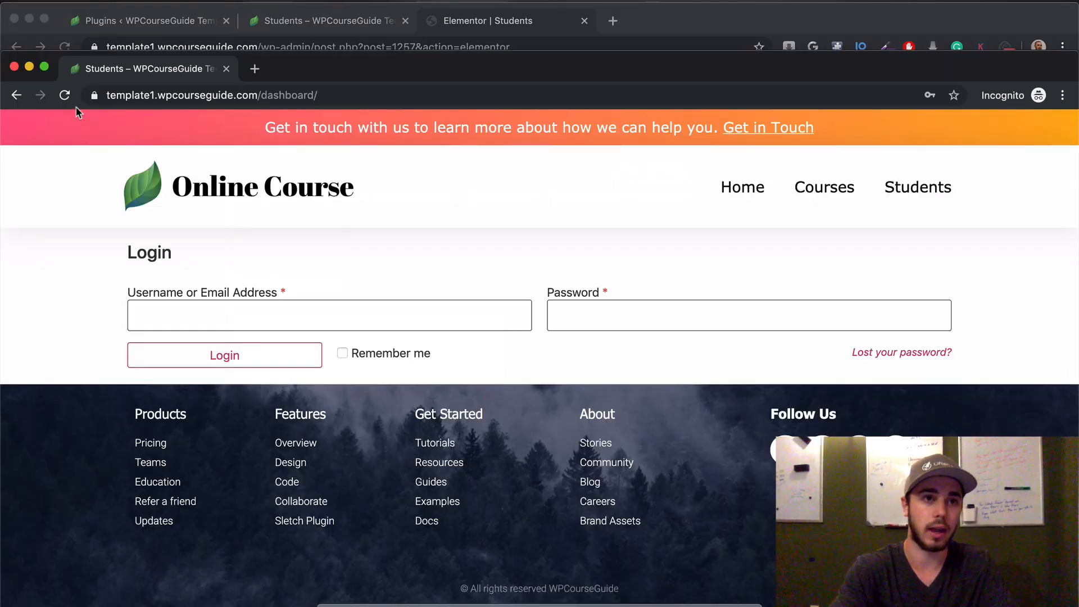
Step: Reload the logged-in Students dashboard to confirm it still shows, then return to the Elementor editor
{"action": "left_click", "coordinate": [64, 94]}
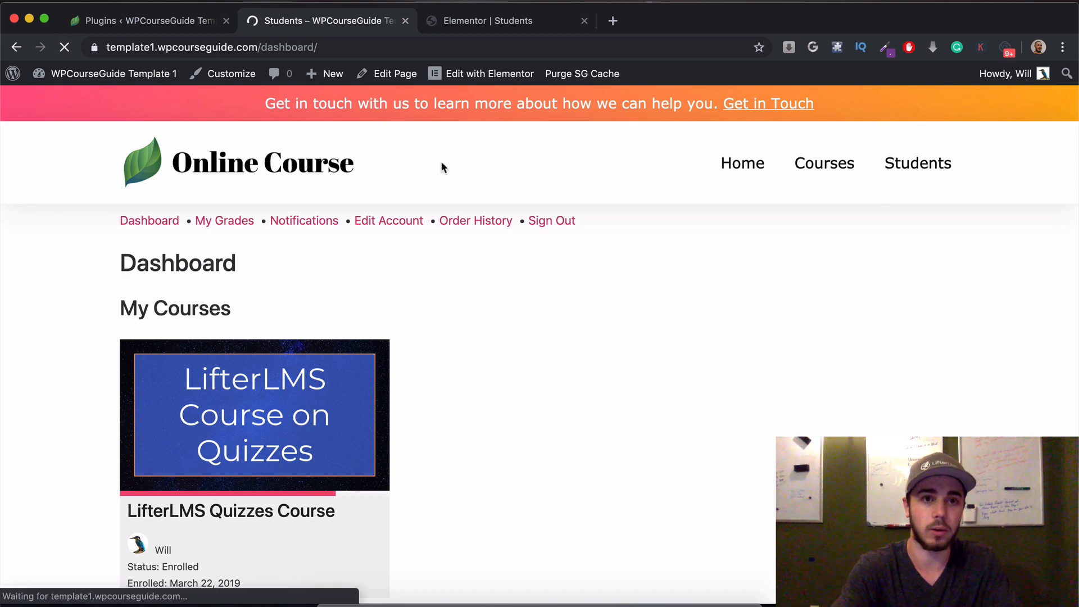
{"action": "left_click", "coordinate": [507, 20]}
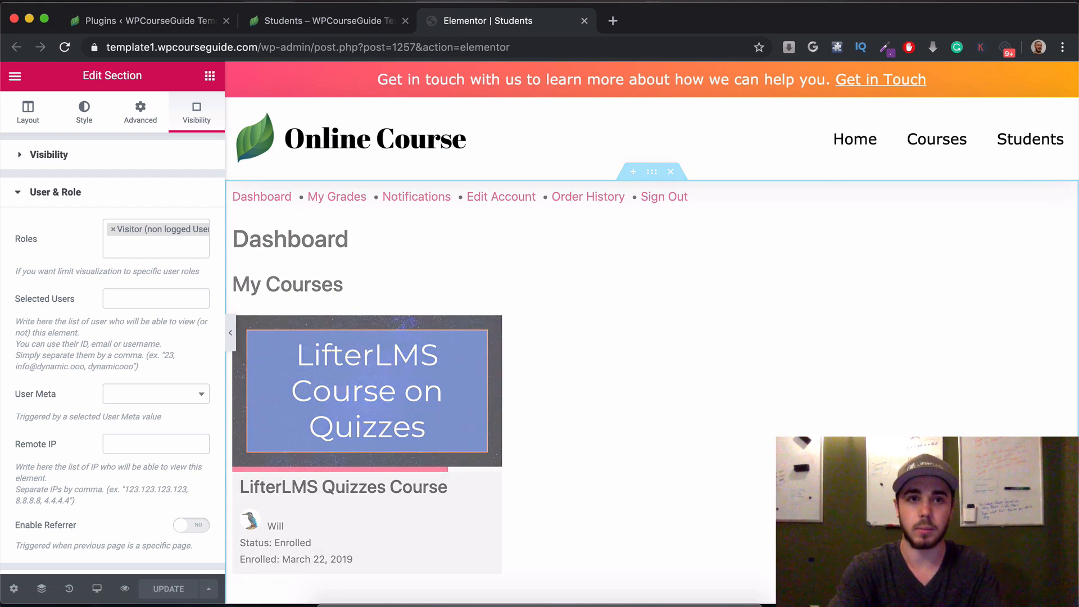
Step: Scroll the canvas past achievements, certificates and memberships to the empty drop area below
{"action": "scroll", "scroll_direction": "down", "scroll_amount": 3}
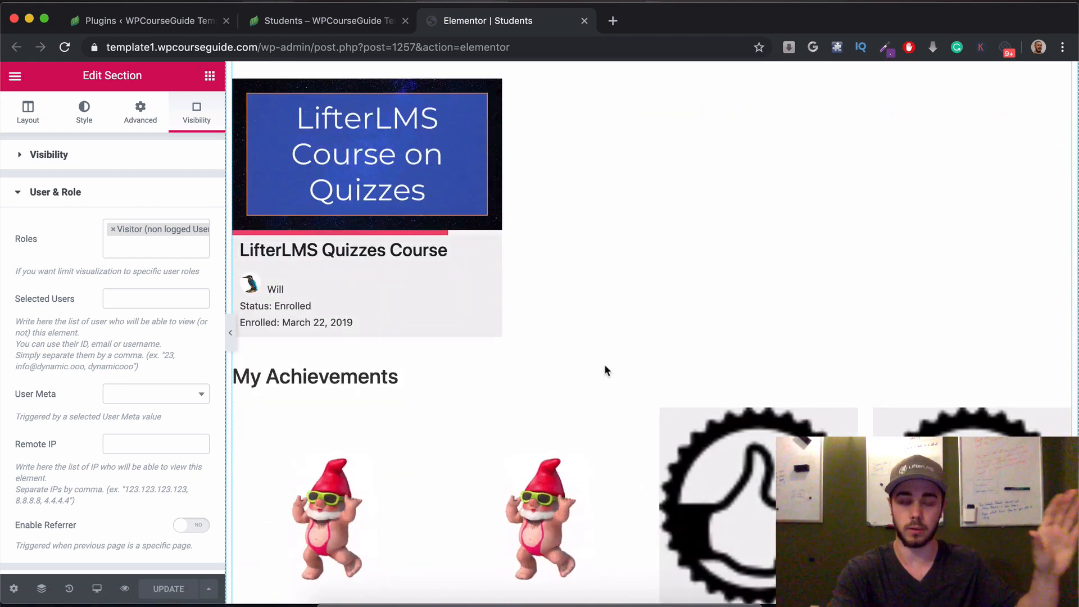
{"action": "scroll", "scroll_direction": "down", "scroll_amount": 3}
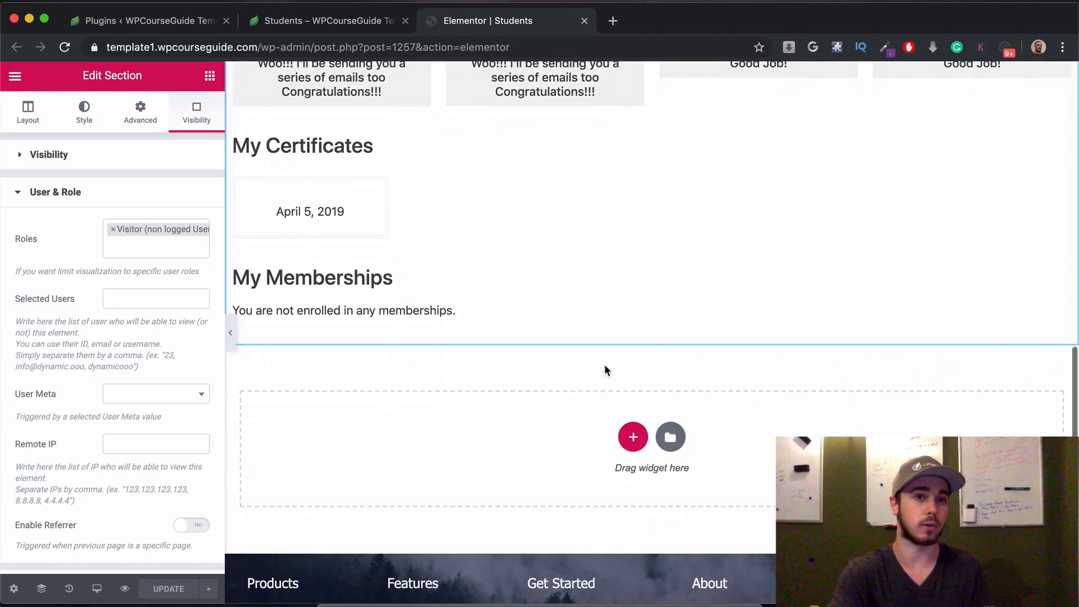
{"action": "mouse_move", "coordinate": [631, 436]}
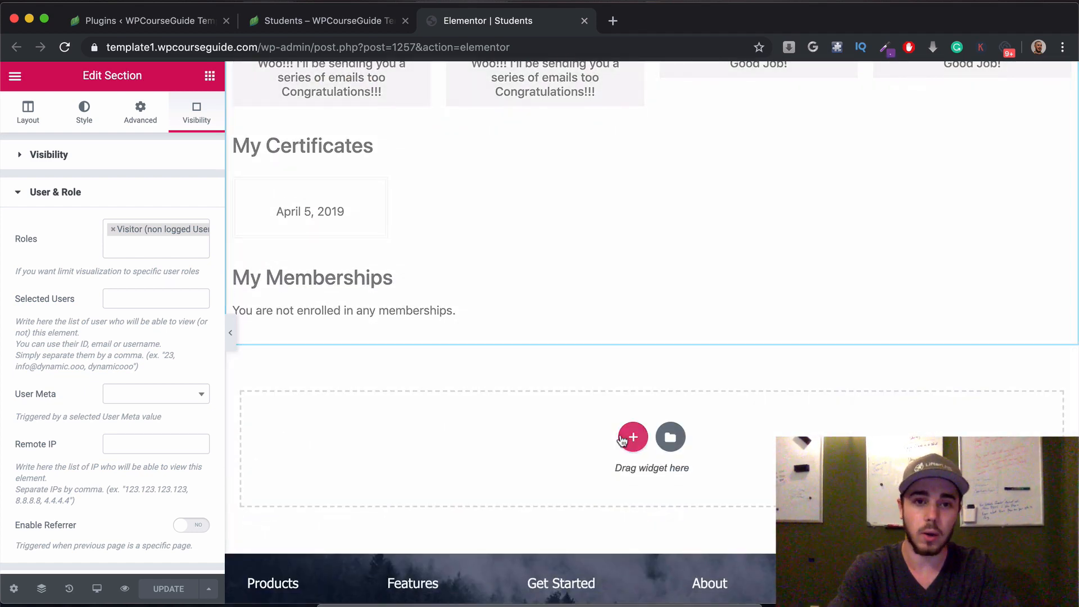
{"action": "mouse_move", "coordinate": [631, 436]}
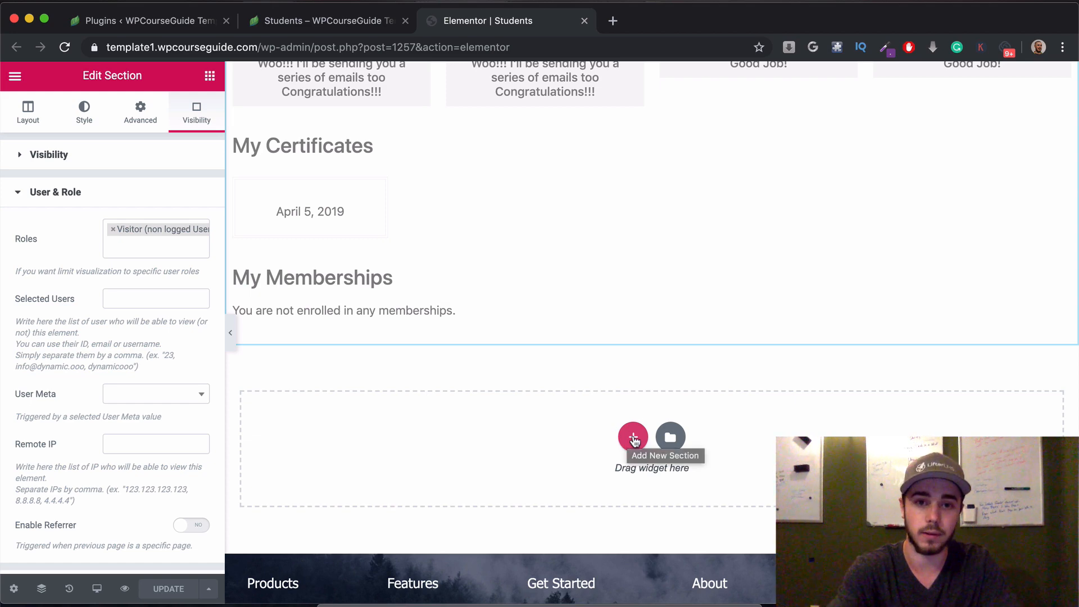
Step: Add a Heading widget below the dashboard section titled 'Student Dashboard' with centre alignment
{"action": "left_click", "coordinate": [27, 111]}
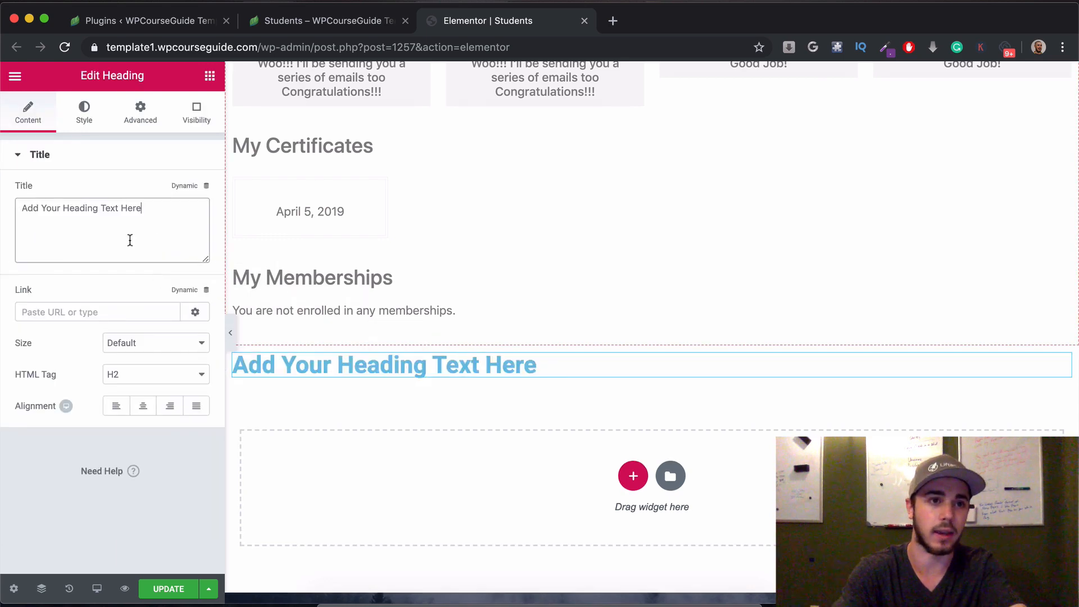
{"action": "type", "text": "Student"}
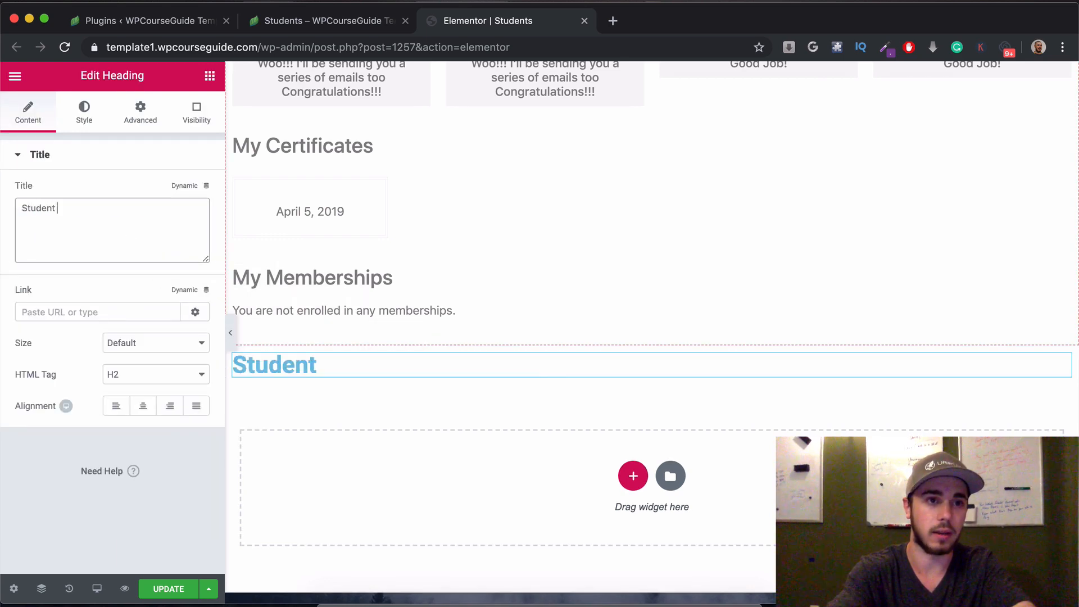
{"action": "type", "text": "Dashboard"}
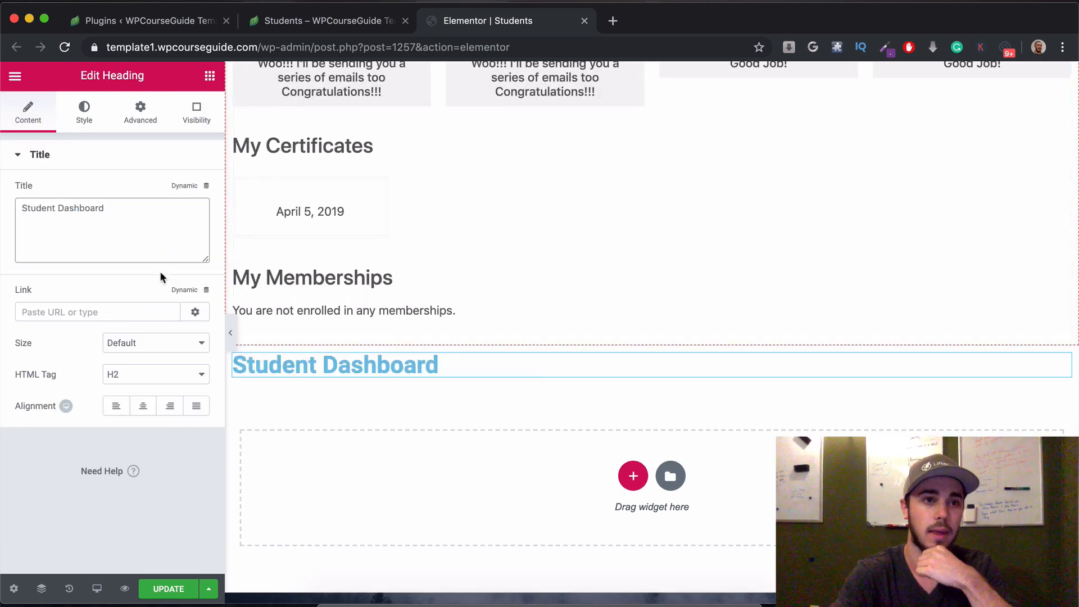
{"action": "left_click", "coordinate": [143, 405]}
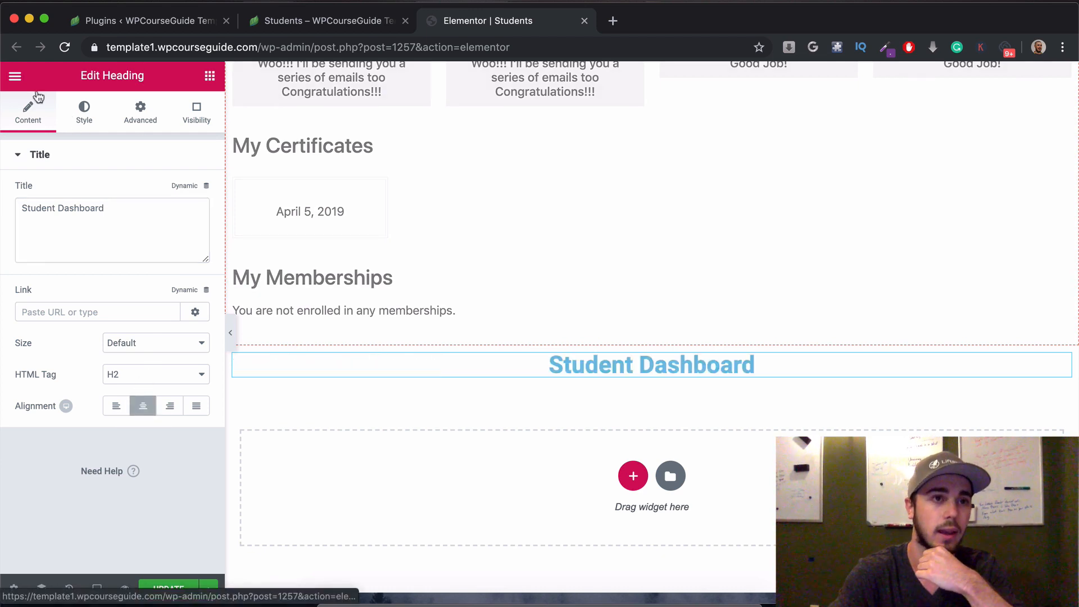
{"action": "left_click", "coordinate": [16, 76]}
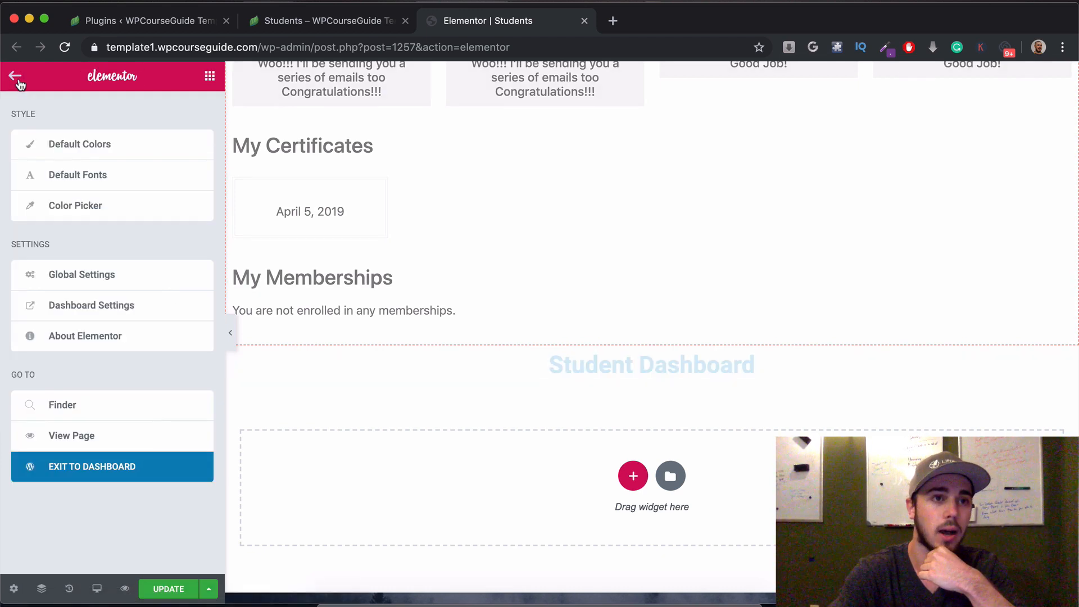
Step: Place the LifterLMS User Courses widget under the heading, listing the enrolled Quizzes Course
{"action": "left_click", "coordinate": [14, 75]}
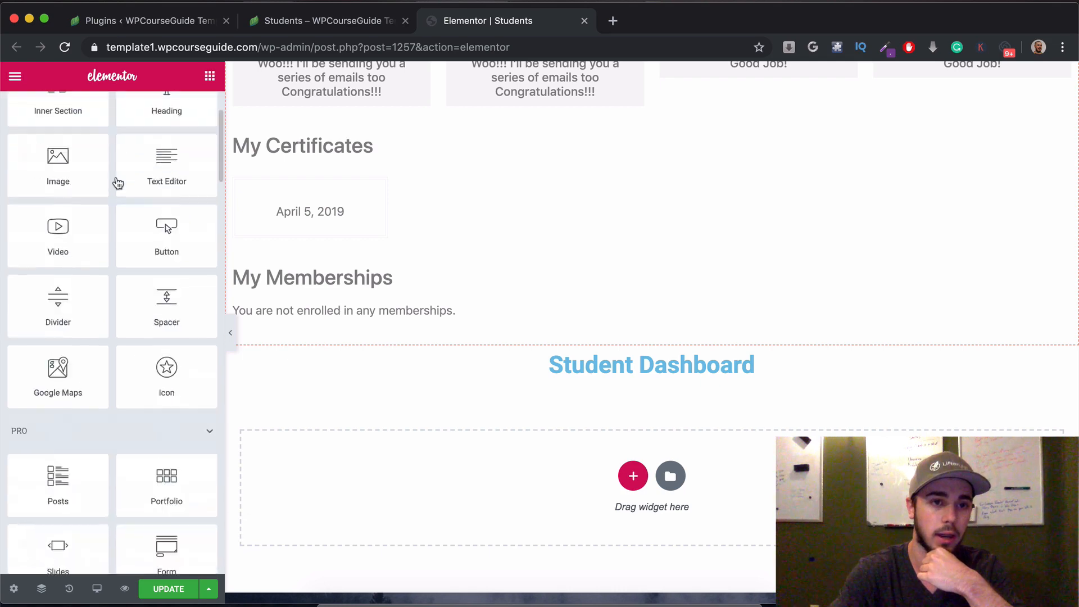
{"action": "scroll", "scroll_direction": "down", "scroll_amount": 3}
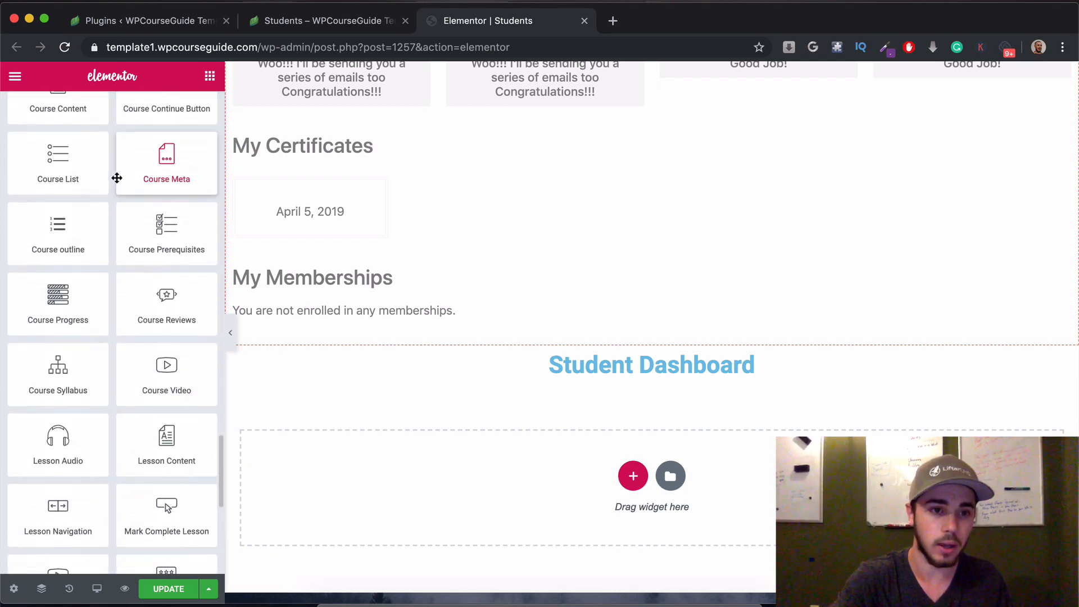
{"action": "scroll", "scroll_direction": "down", "scroll_amount": 3}
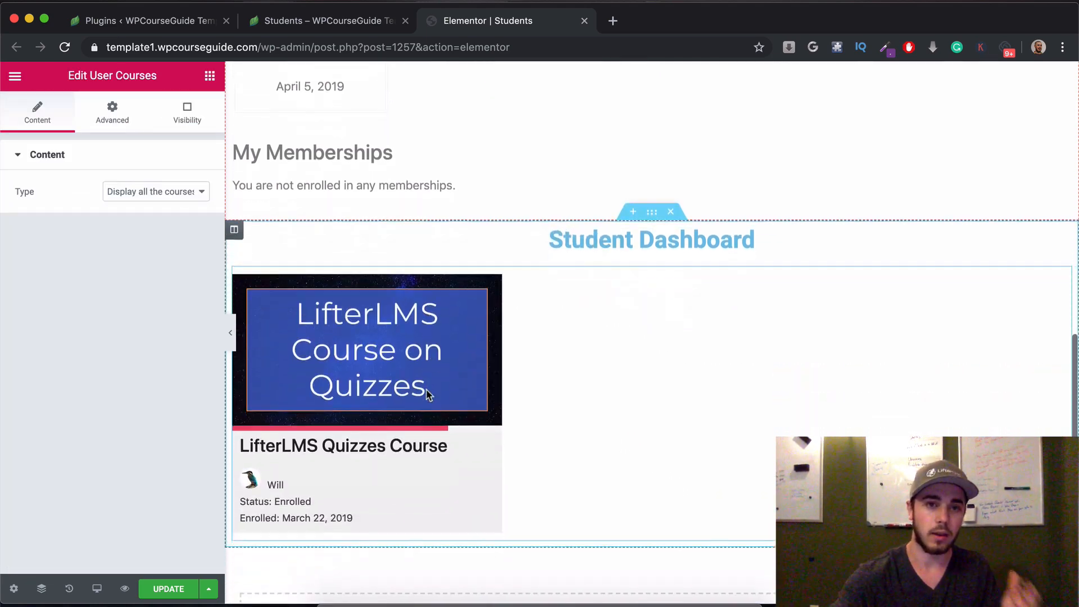
{"action": "mouse_move", "coordinate": [535, 367]}
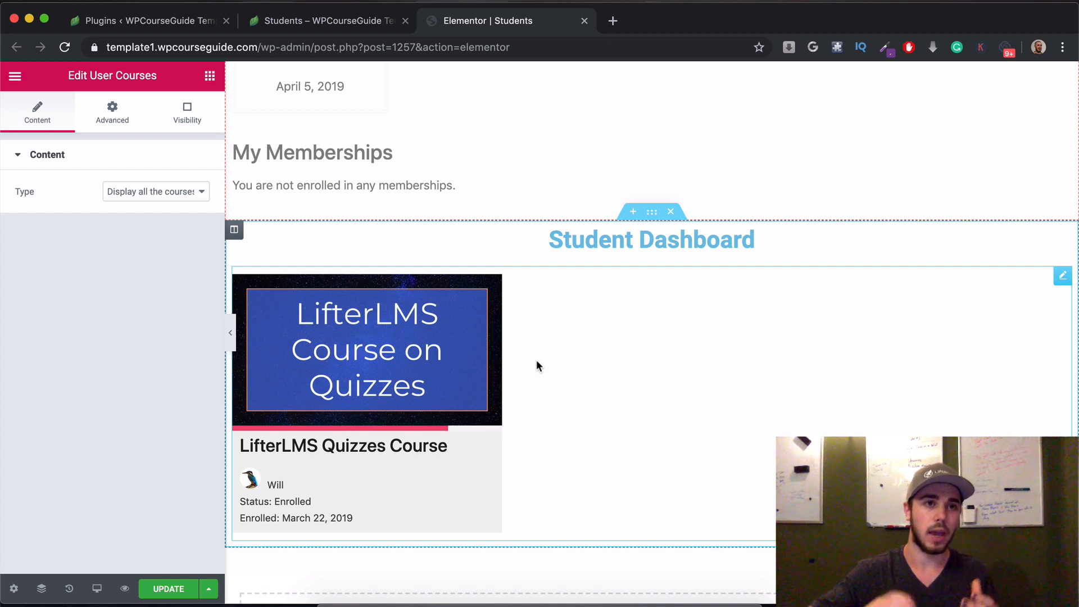
{"action": "mouse_move", "coordinate": [577, 357]}
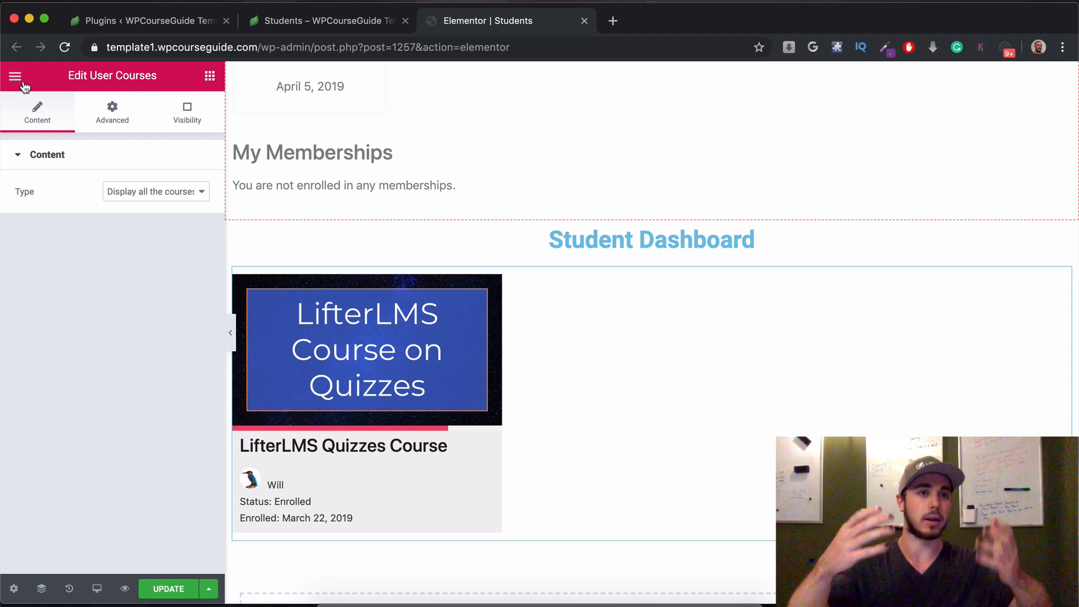
Step: Add a Button widget below the course listing with the text 'View Achievements'
{"action": "left_click", "coordinate": [15, 75]}
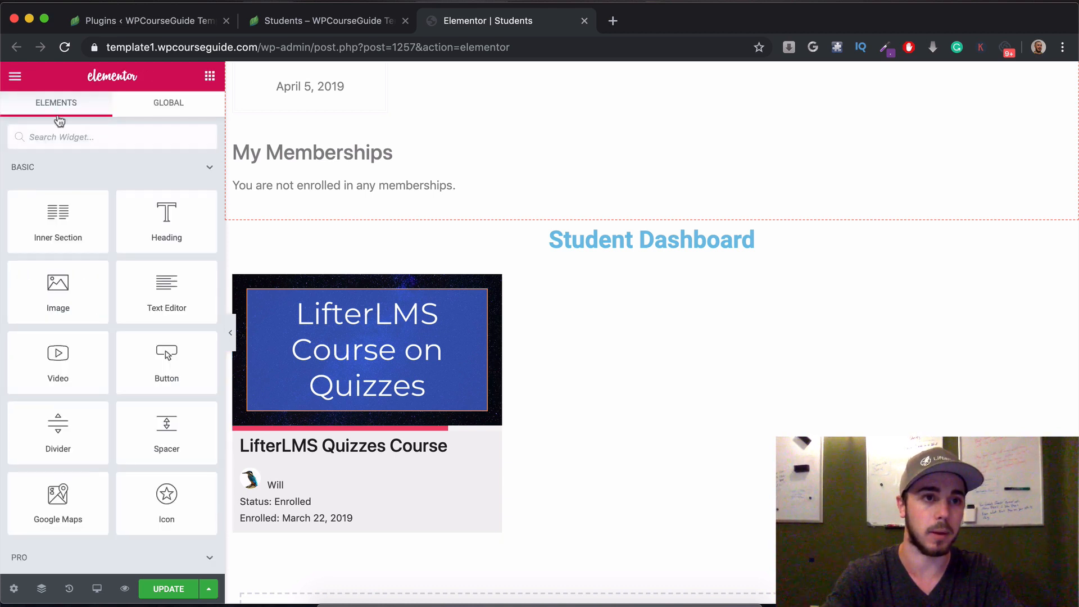
{"action": "type", "text": "butt"}
{"action": "type", "text": "V"}
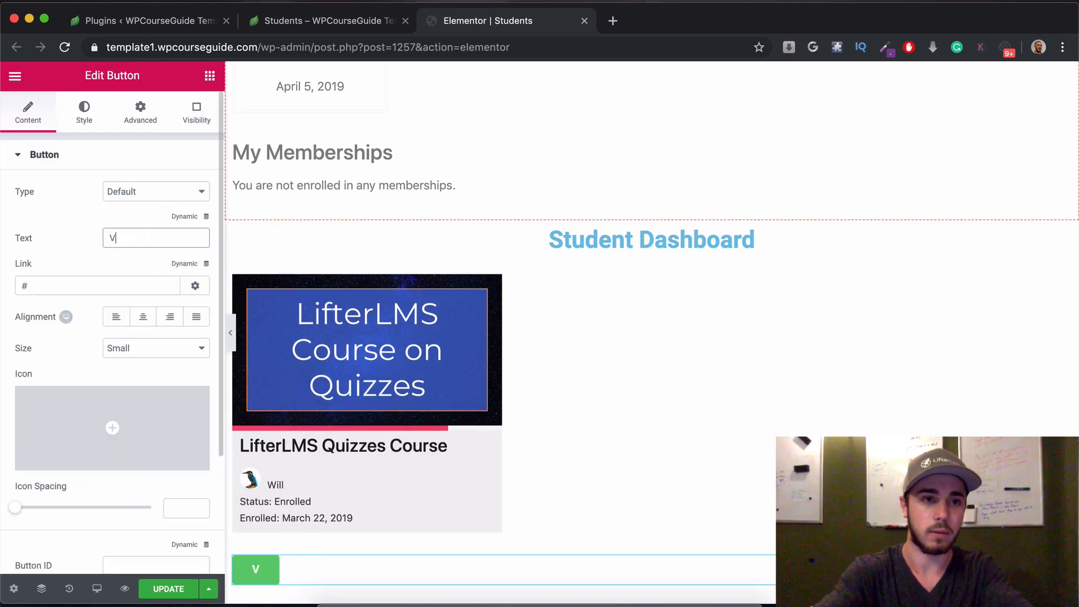
{"action": "type", "text": "iew Achievem"}
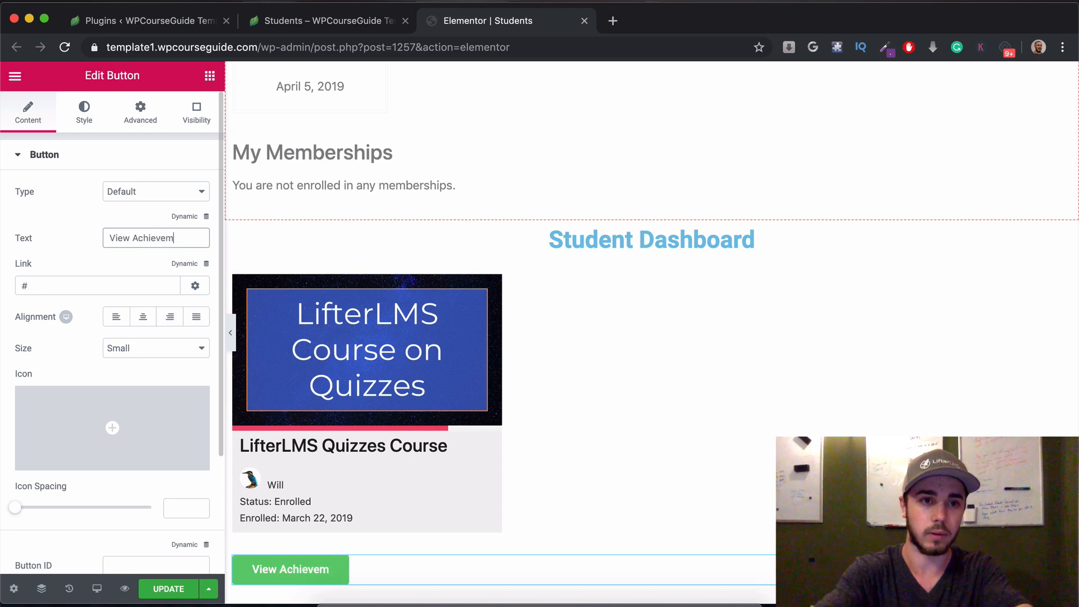
{"action": "type", "text": "ents"}
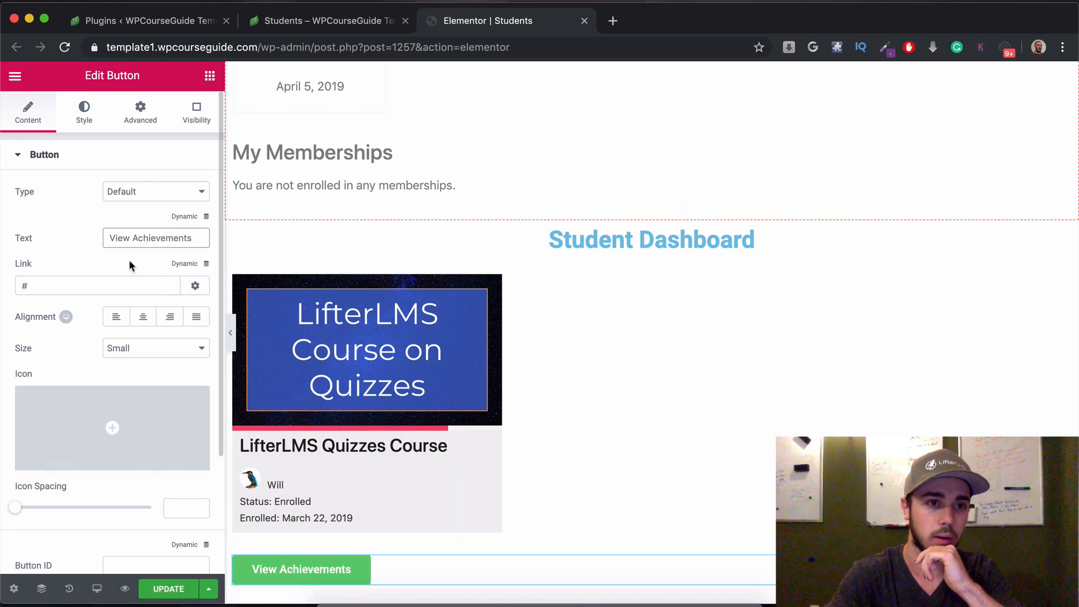
Step: Browse the Dynamic options for the button's link, then switch to the WordPress admin tab
{"action": "left_click", "coordinate": [206, 263]}
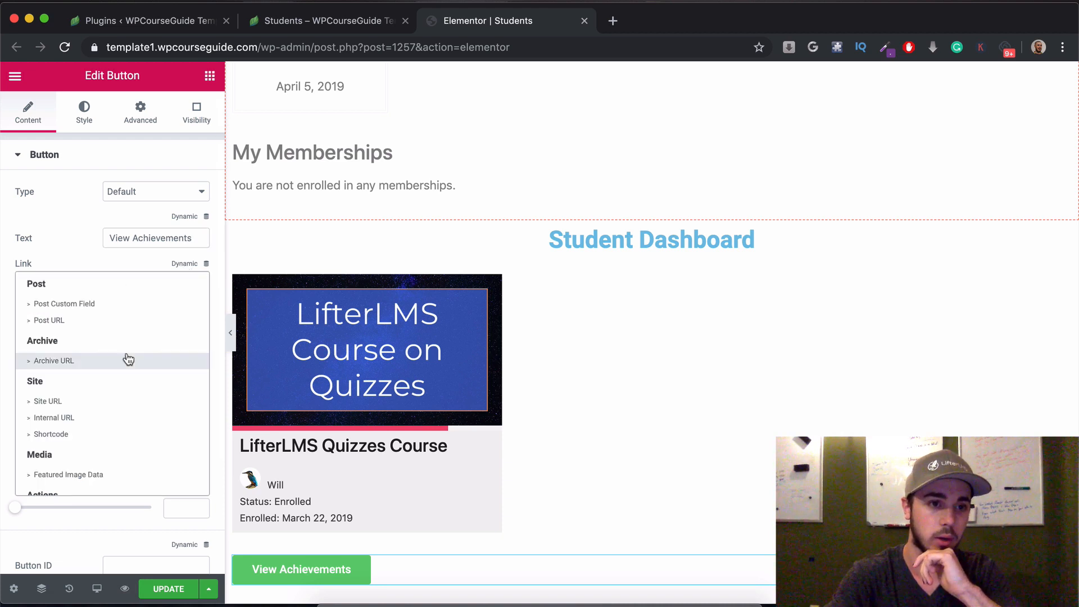
{"action": "left_click", "coordinate": [197, 286]}
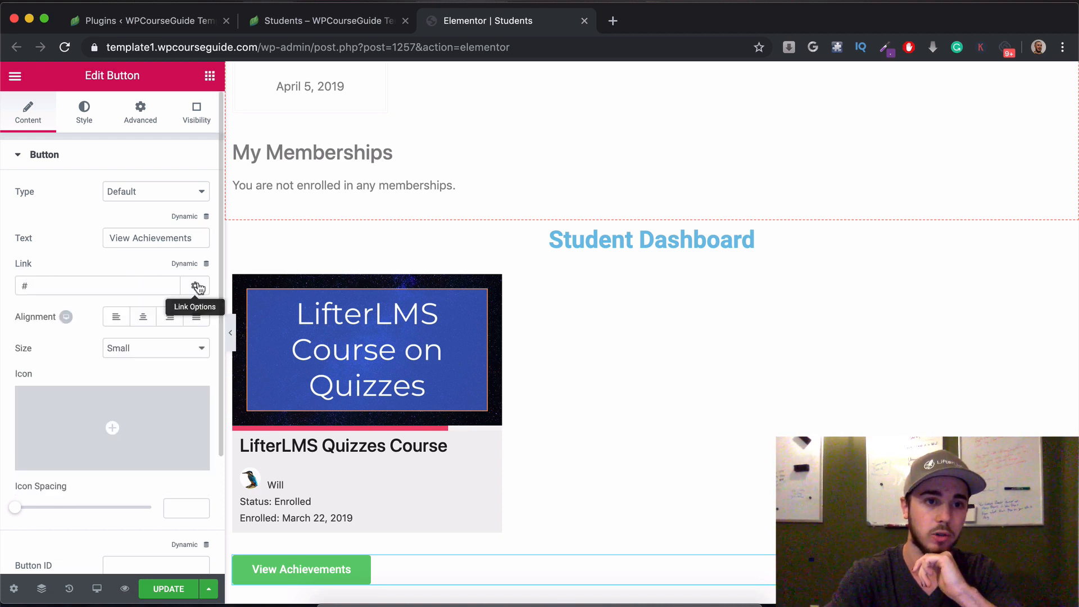
{"action": "left_click", "coordinate": [196, 284]}
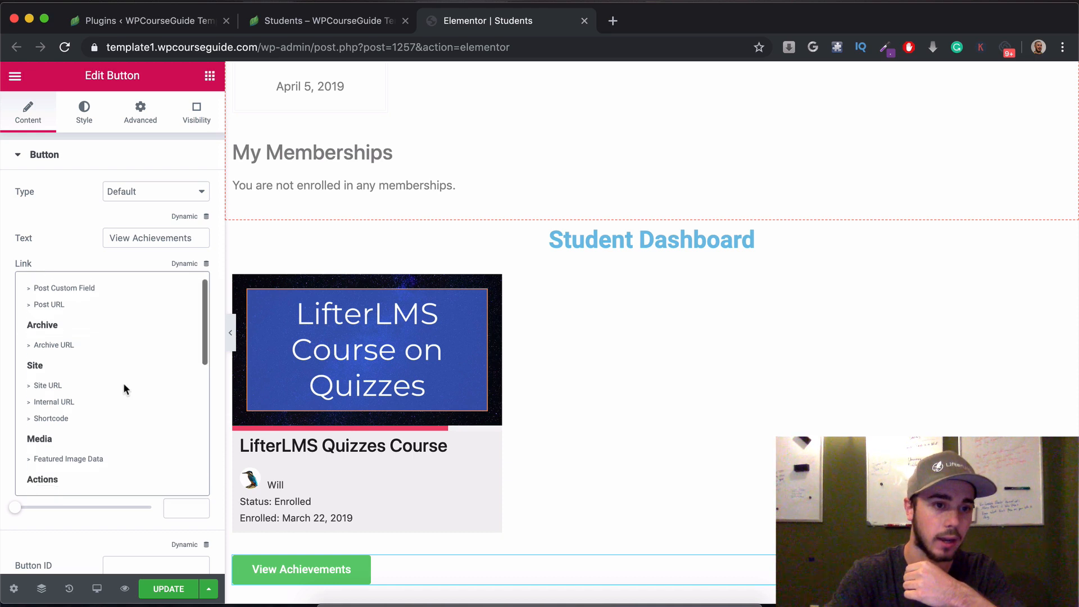
{"action": "scroll", "scroll_direction": "down", "scroll_amount": 3}
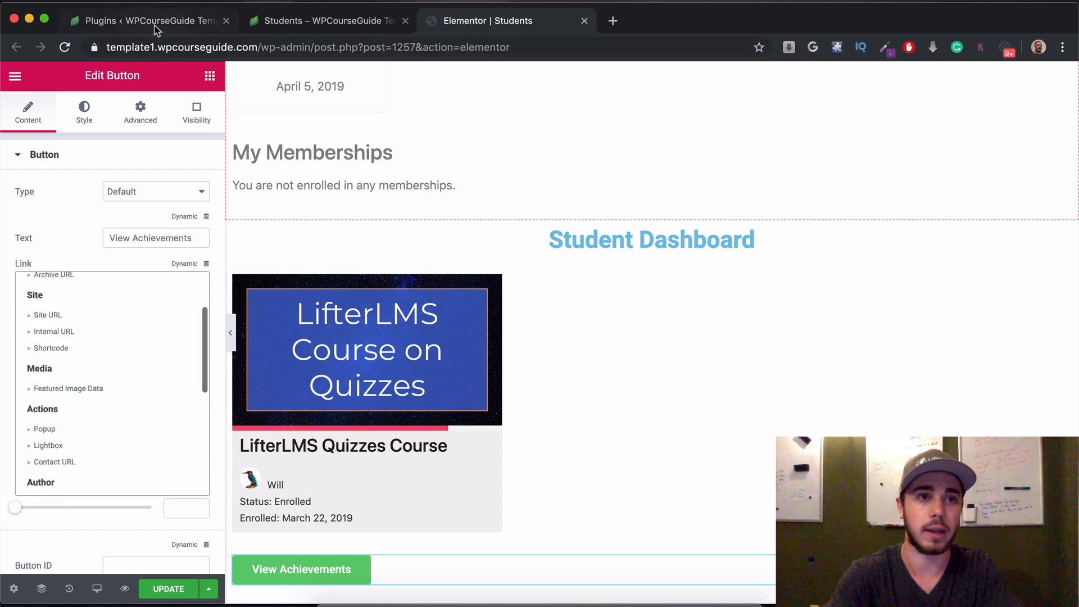
{"action": "left_click", "coordinate": [138, 20]}
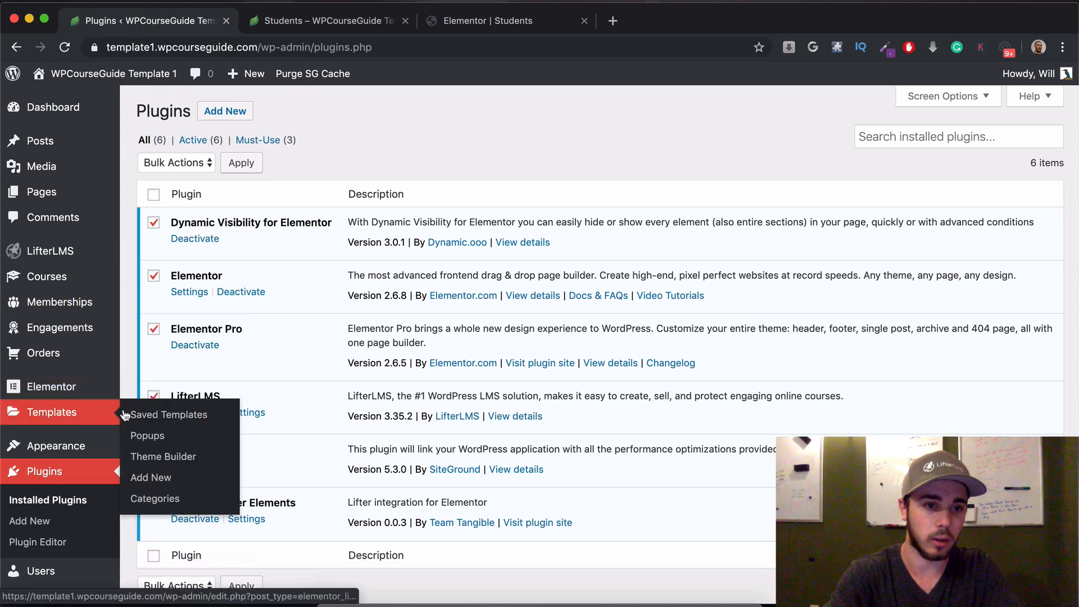
Step: Create a new Elementor template of type Popup named 'Achievements Popup'
{"action": "left_click", "coordinate": [151, 476]}
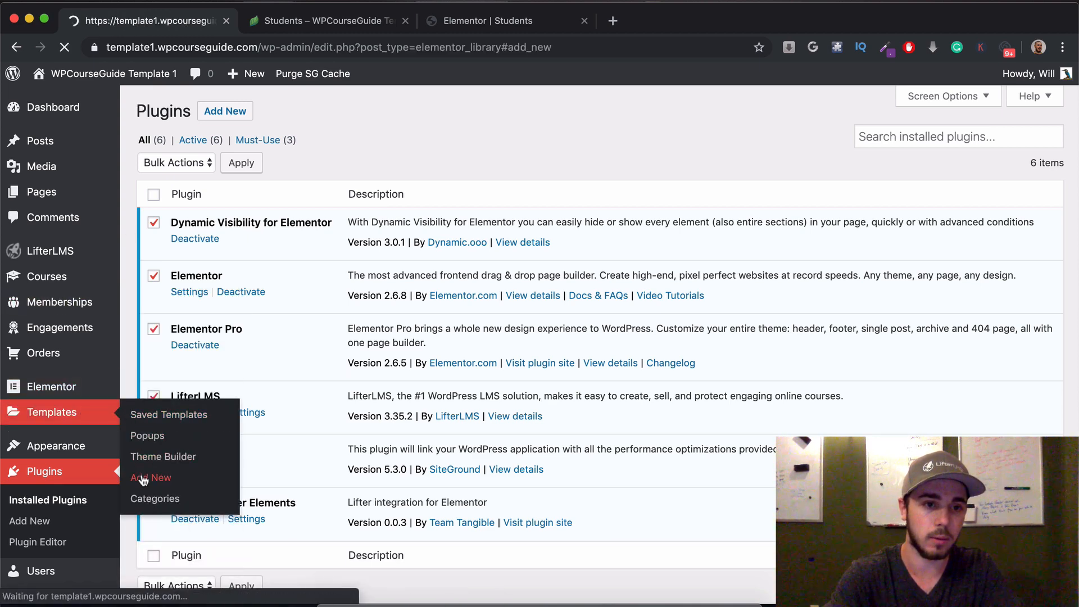
{"action": "left_click", "coordinate": [150, 476]}
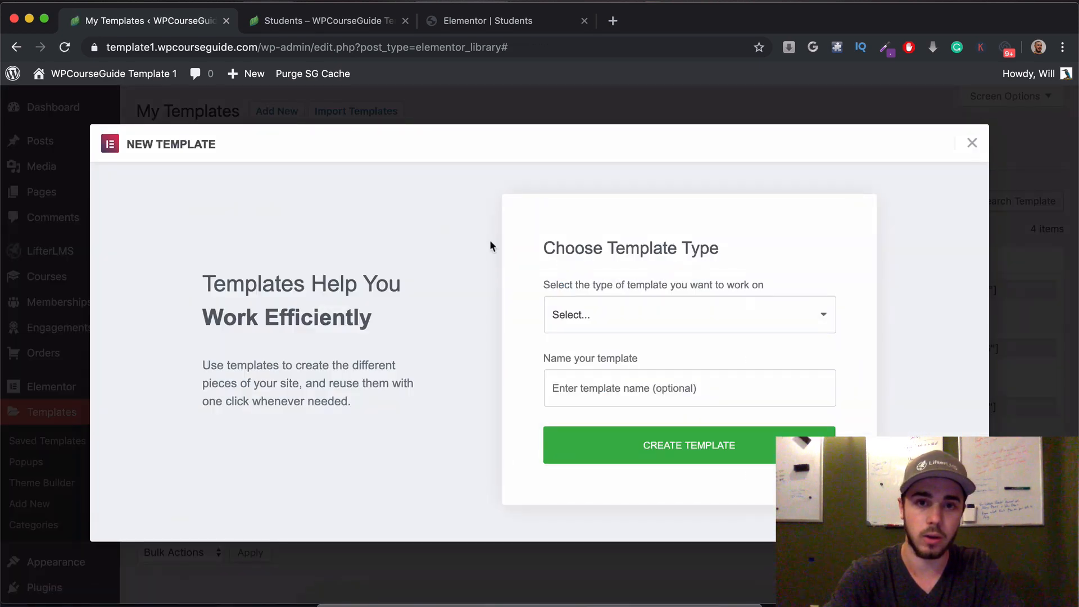
{"action": "left_click", "coordinate": [687, 315]}
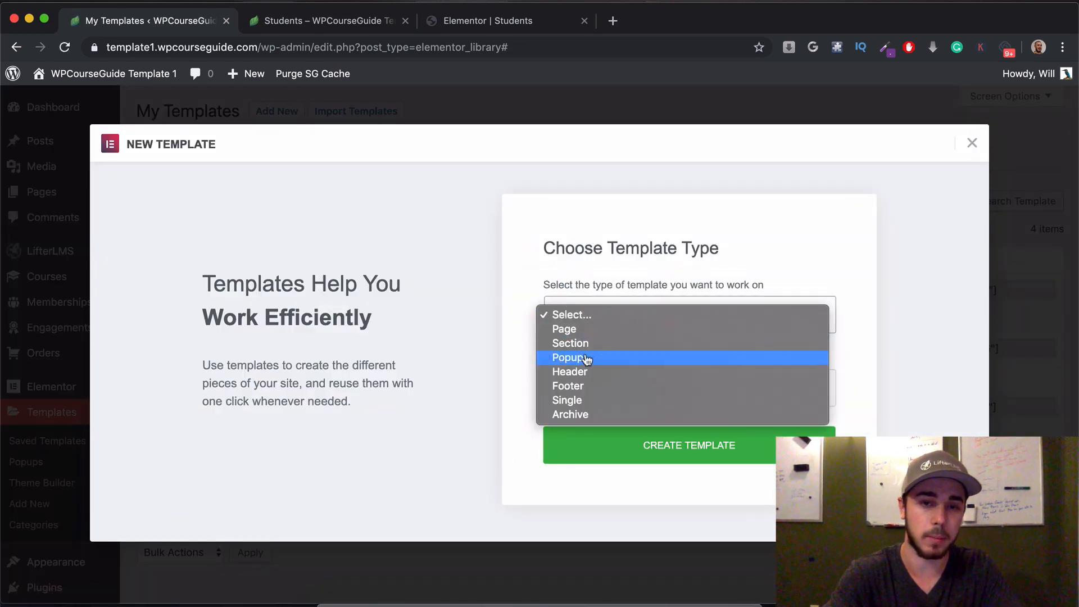
{"action": "left_click", "coordinate": [569, 357]}
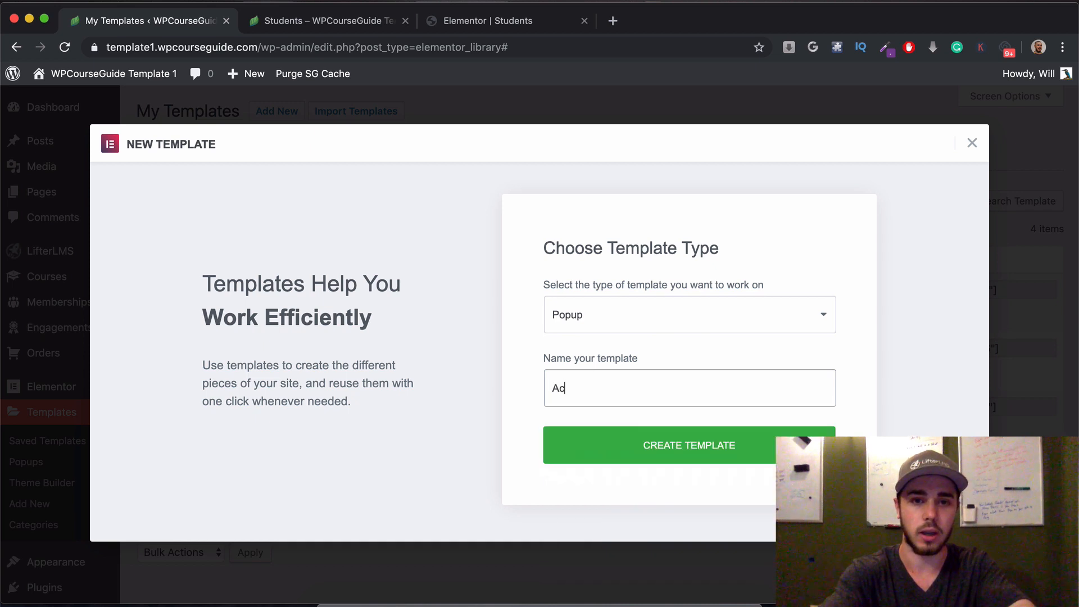
{"action": "type", "text": "chievemne"}
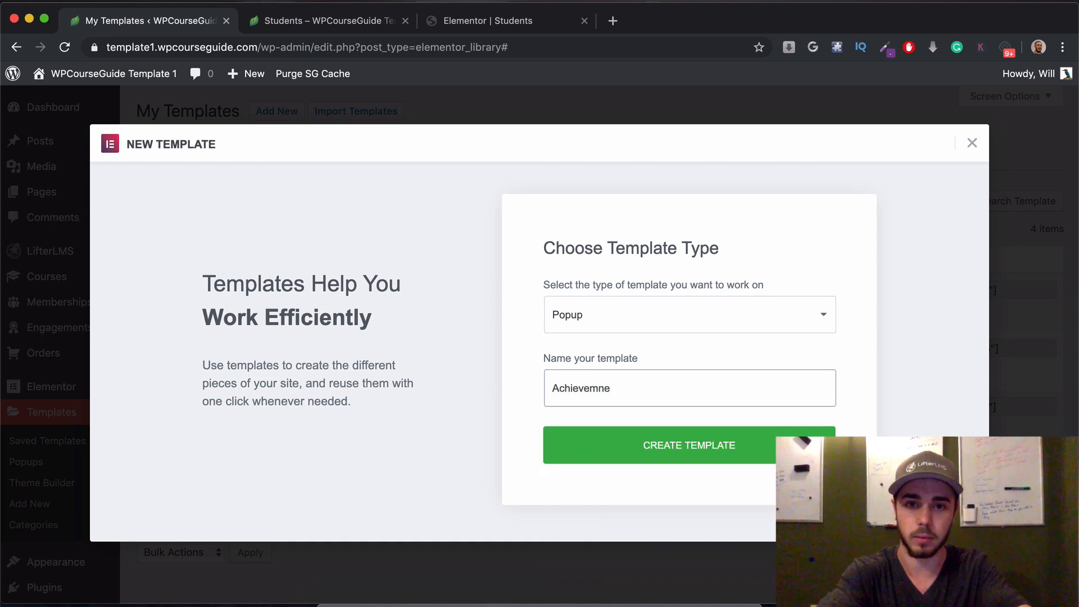
{"action": "type", "text": "Achievements p"}
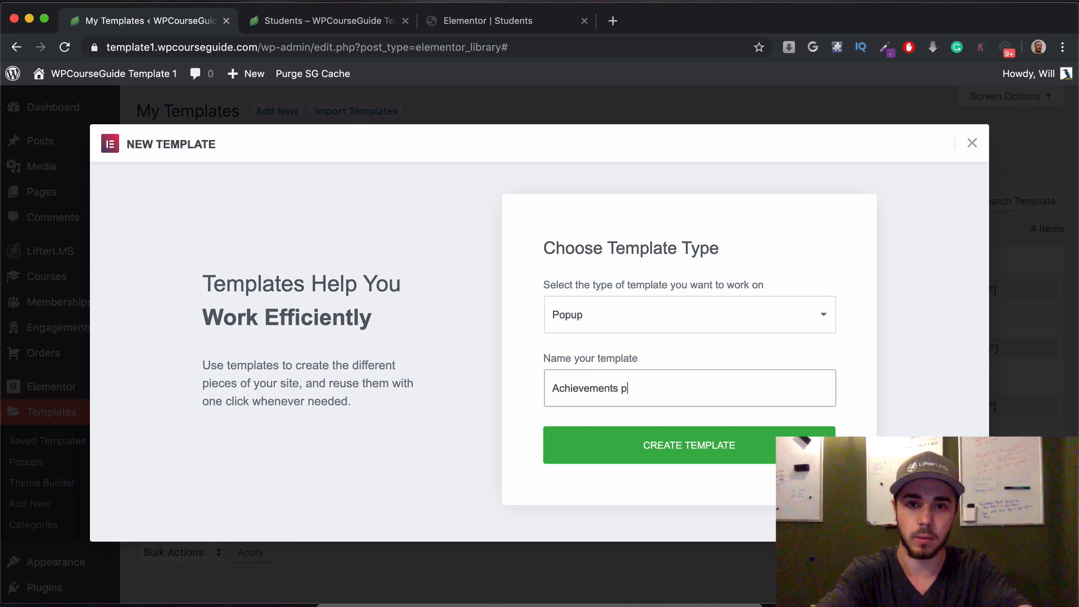
{"action": "type", "text": "opup"}
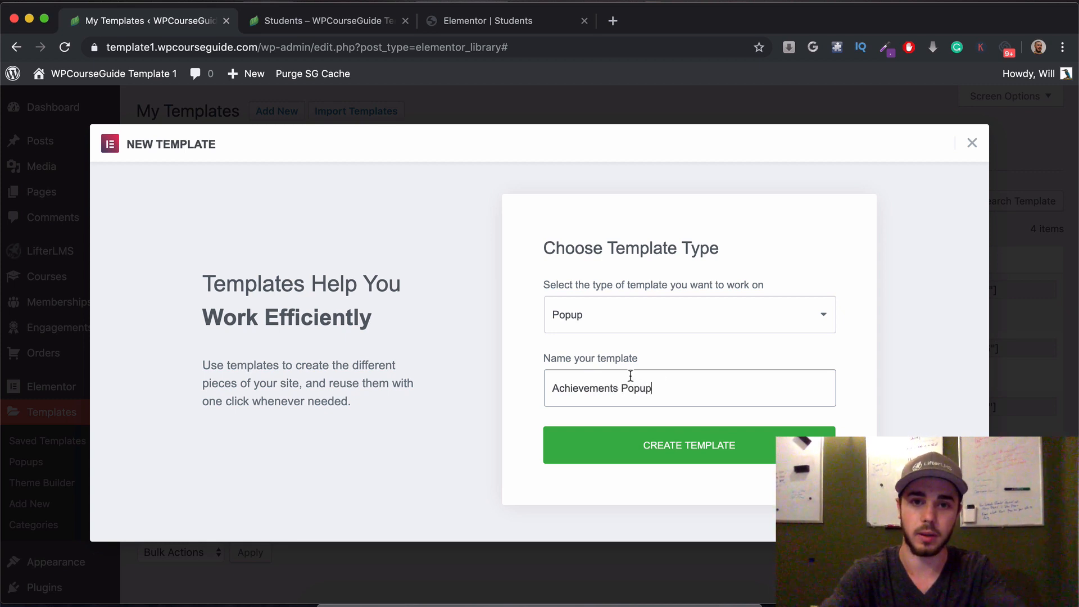
{"action": "left_click", "coordinate": [689, 445]}
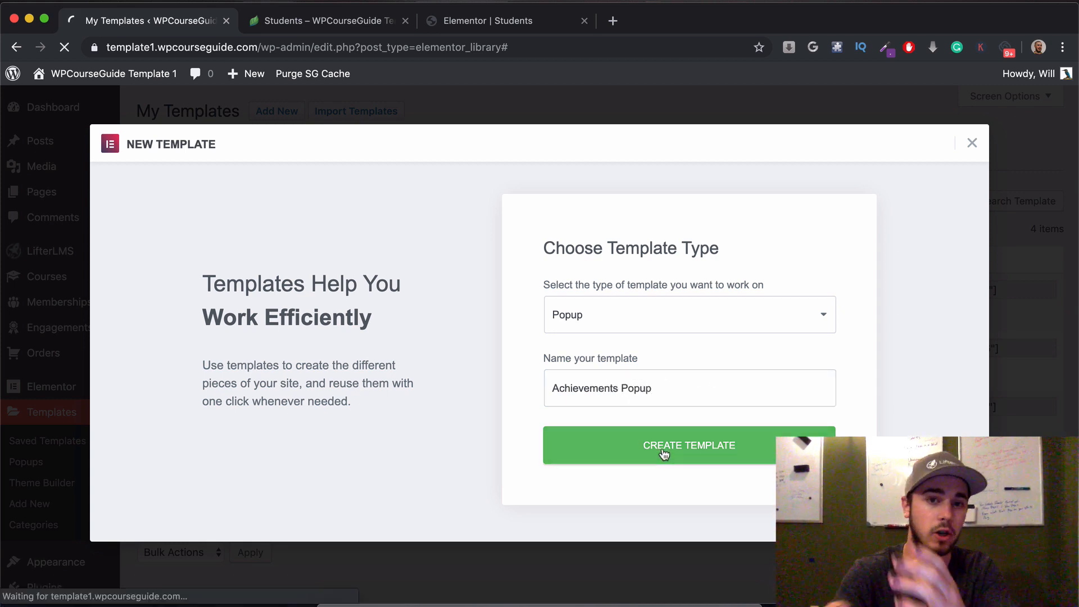
{"action": "left_click", "coordinate": [689, 445]}
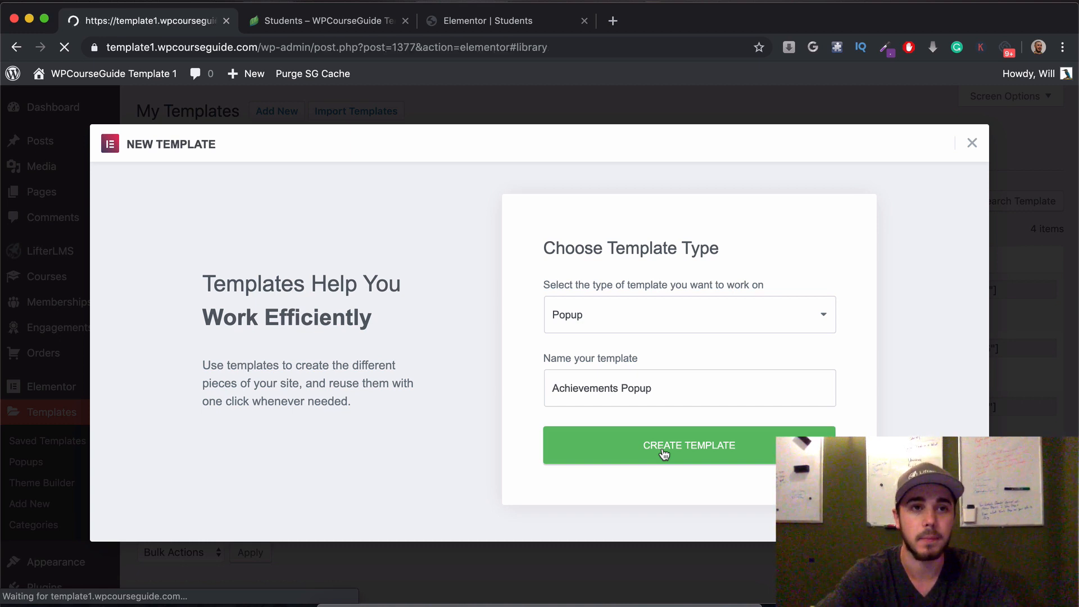
Step: Load the Achievements Popup editor and filter the widget panel to 'user' widgets
{"action": "left_click", "coordinate": [689, 445]}
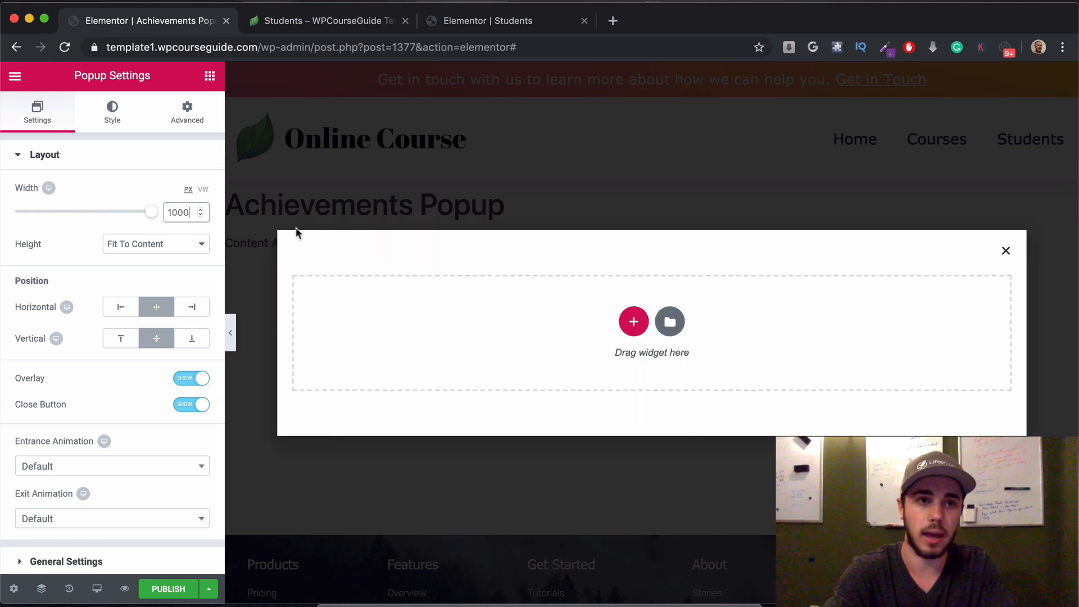
{"action": "left_click", "coordinate": [15, 75]}
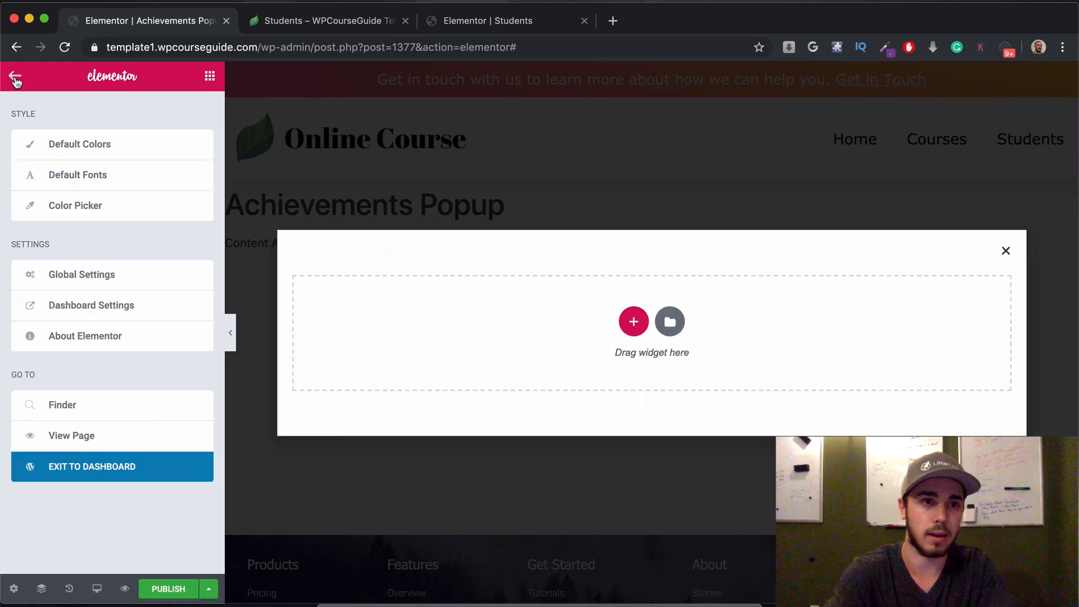
{"action": "left_click", "coordinate": [15, 75]}
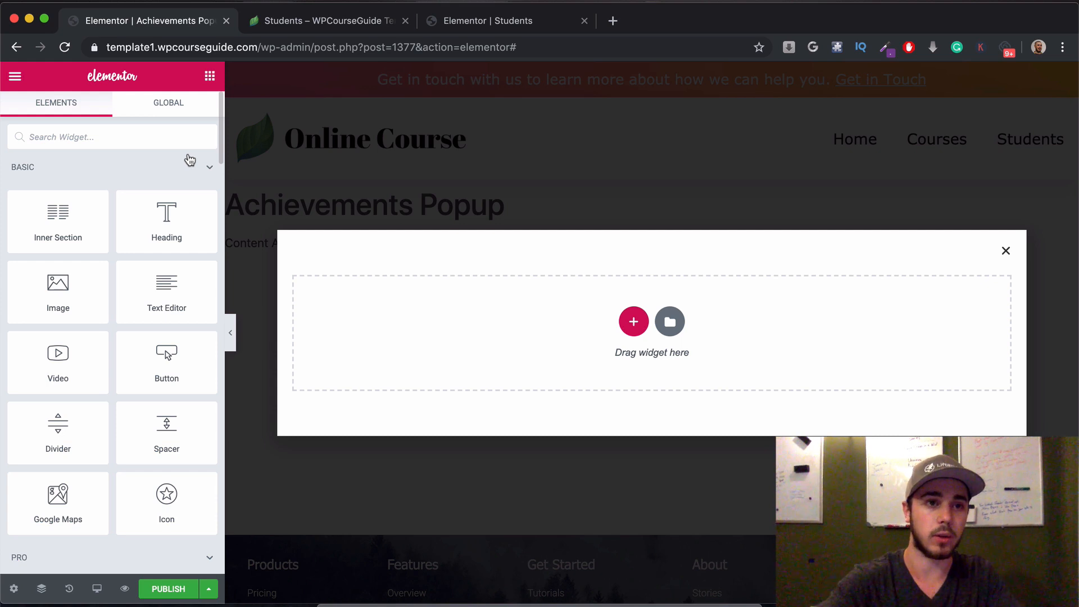
{"action": "mouse_move", "coordinate": [150, 168]}
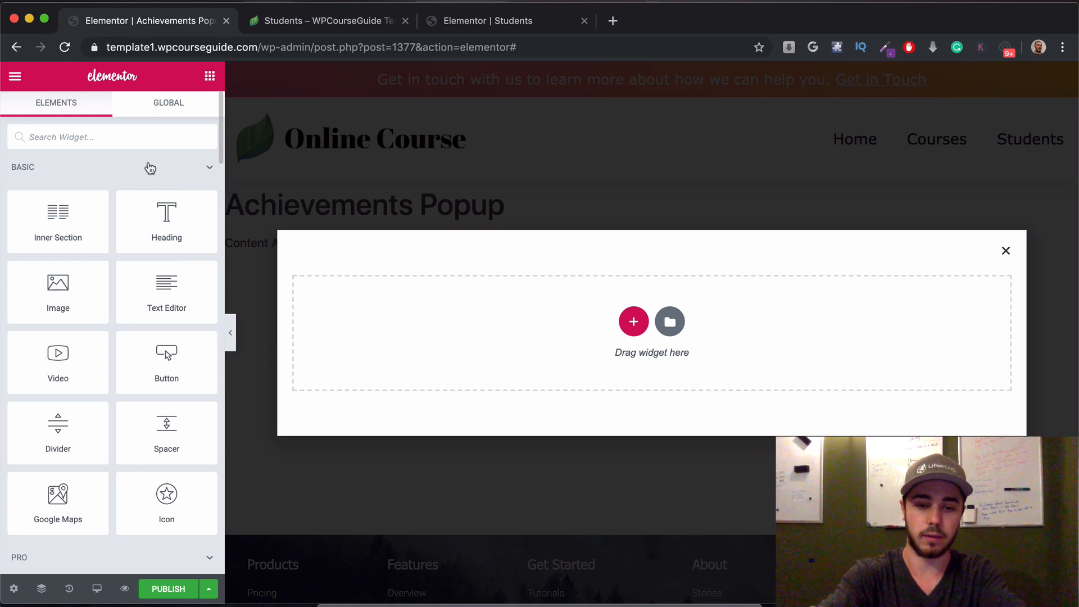
{"action": "type", "text": "user"}
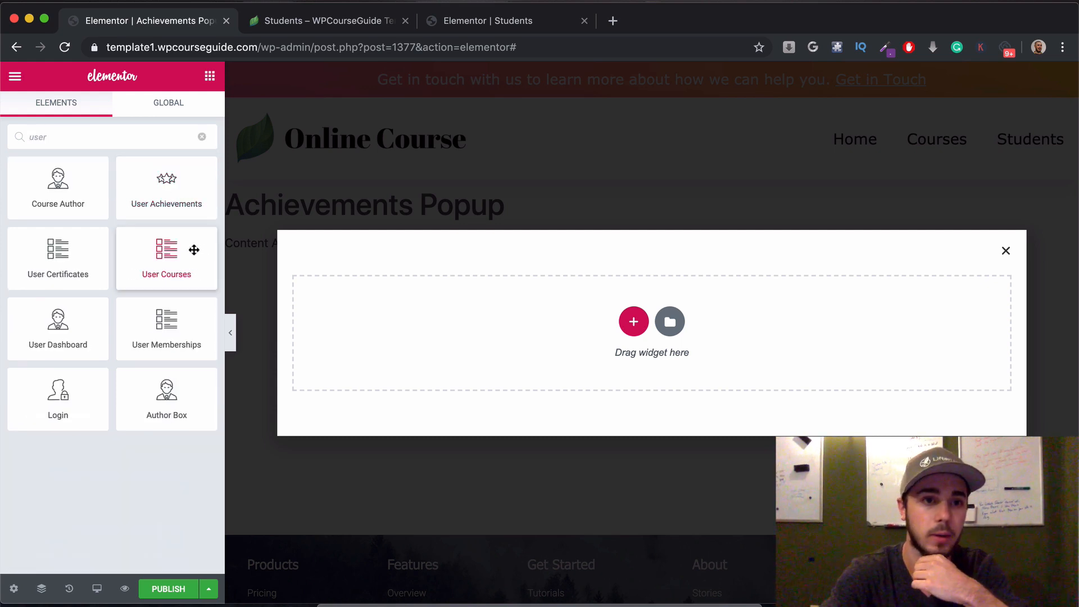
{"action": "mouse_move", "coordinate": [167, 188]}
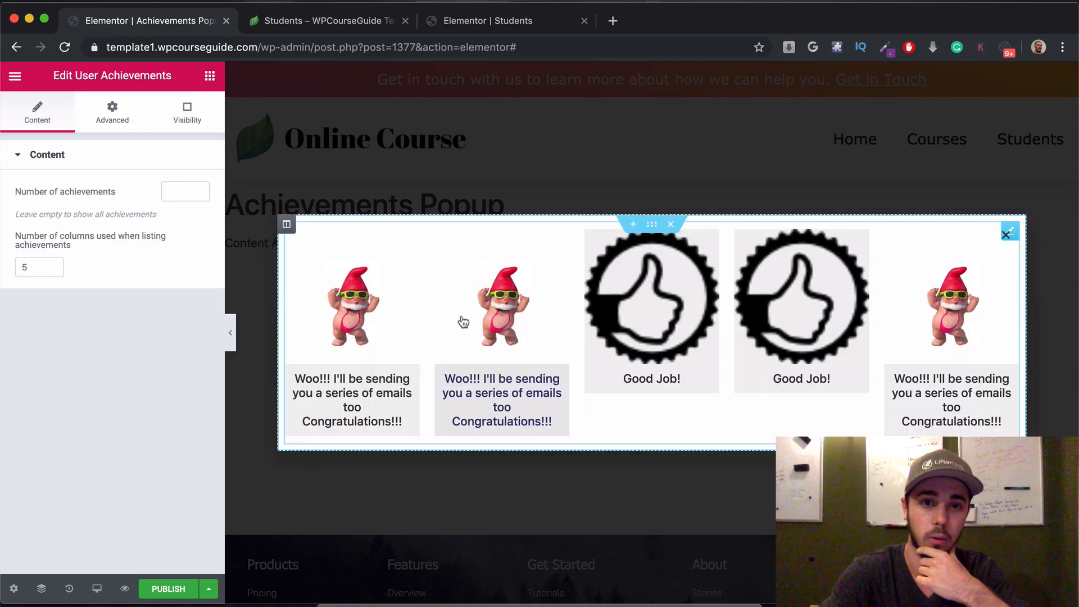
{"action": "mouse_move", "coordinate": [17, 75]}
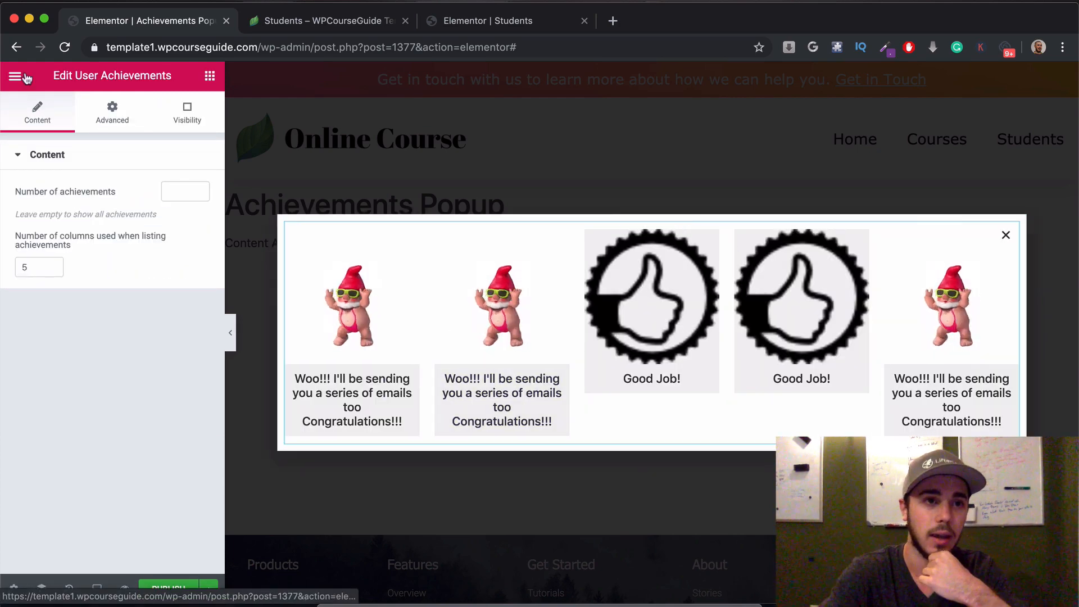
Step: Add a centred 'Your Achievements' heading to the popup
{"action": "left_click", "coordinate": [15, 75]}
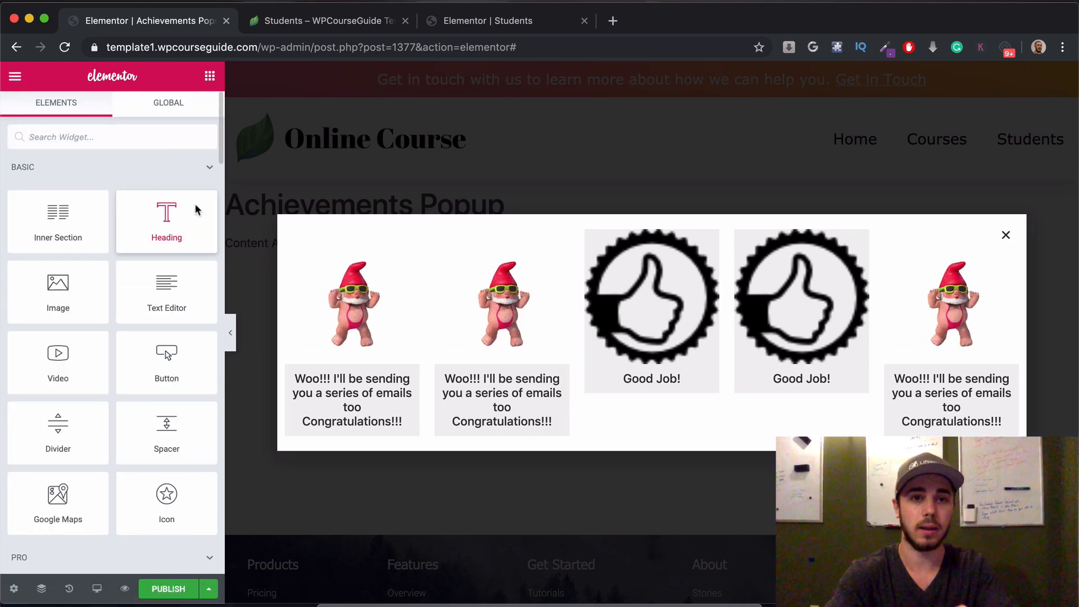
{"action": "left_click", "coordinate": [166, 221]}
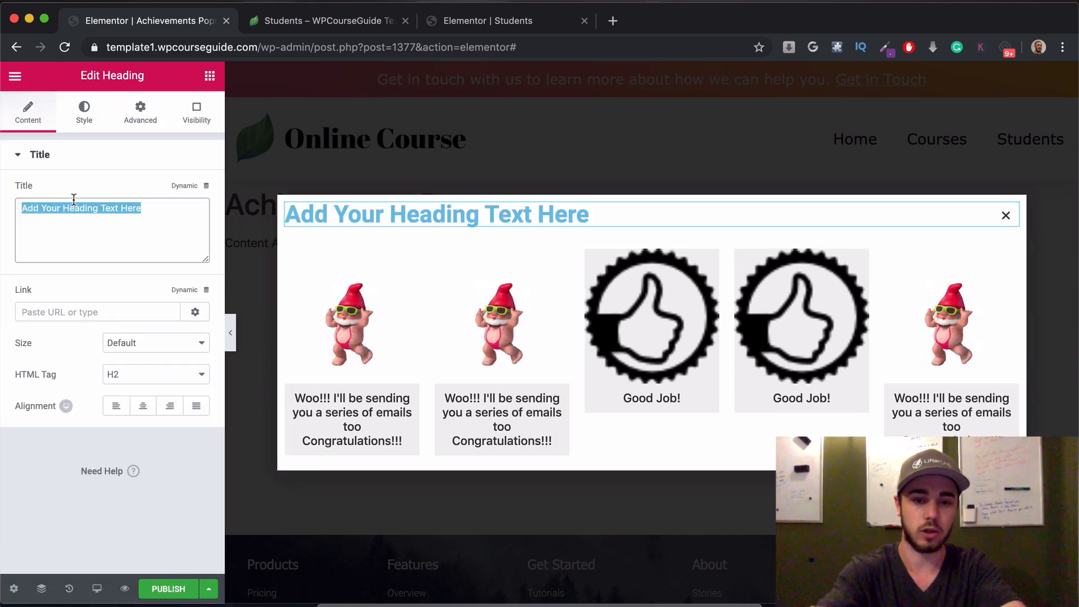
{"action": "type", "text": "Your Achie"}
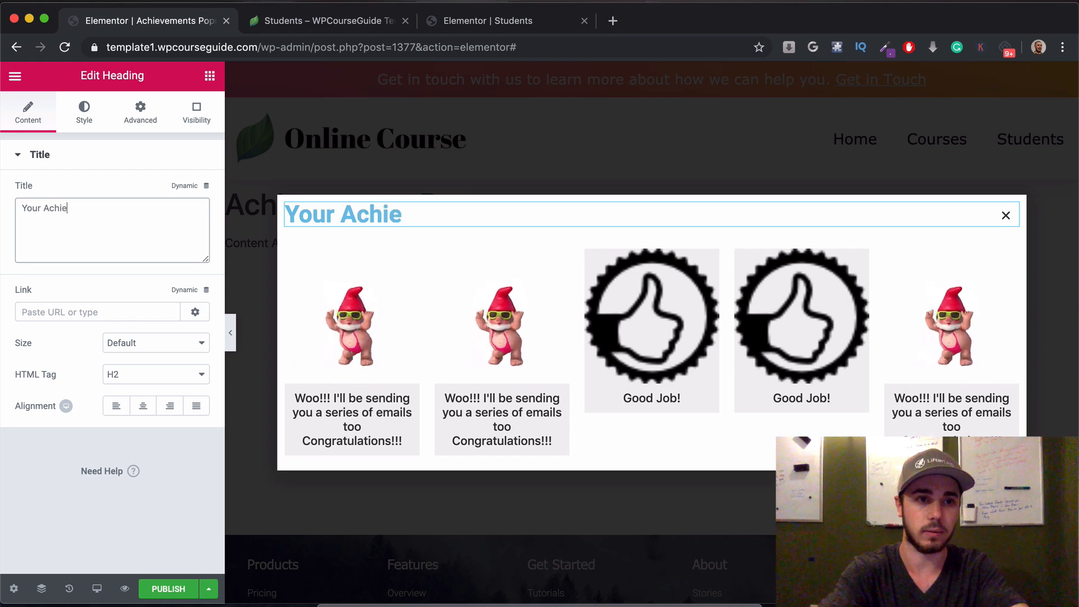
{"action": "type", "text": "vements"}
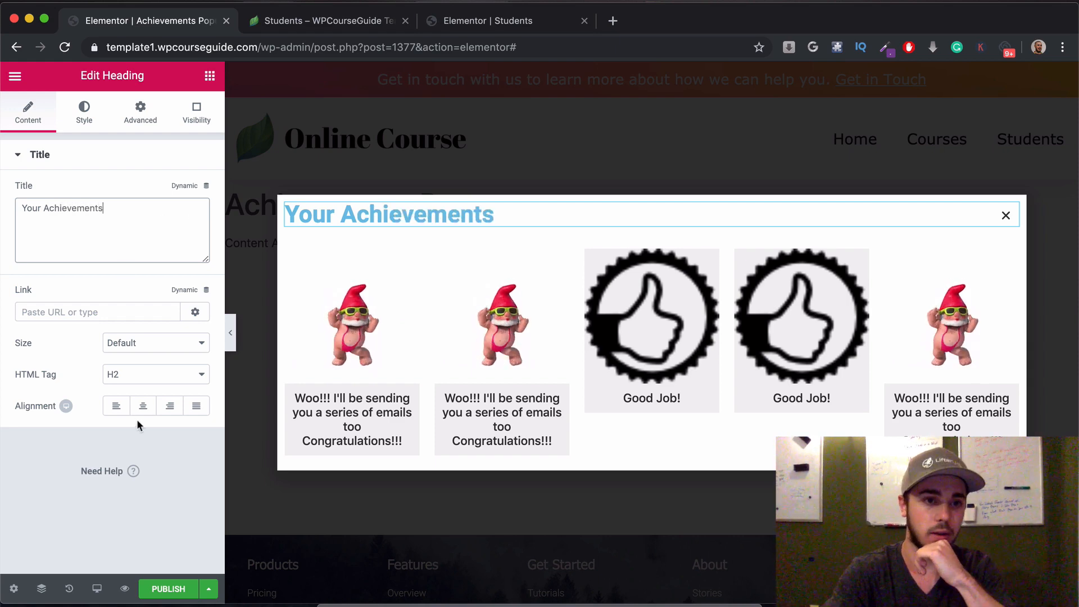
{"action": "left_click", "coordinate": [142, 405]}
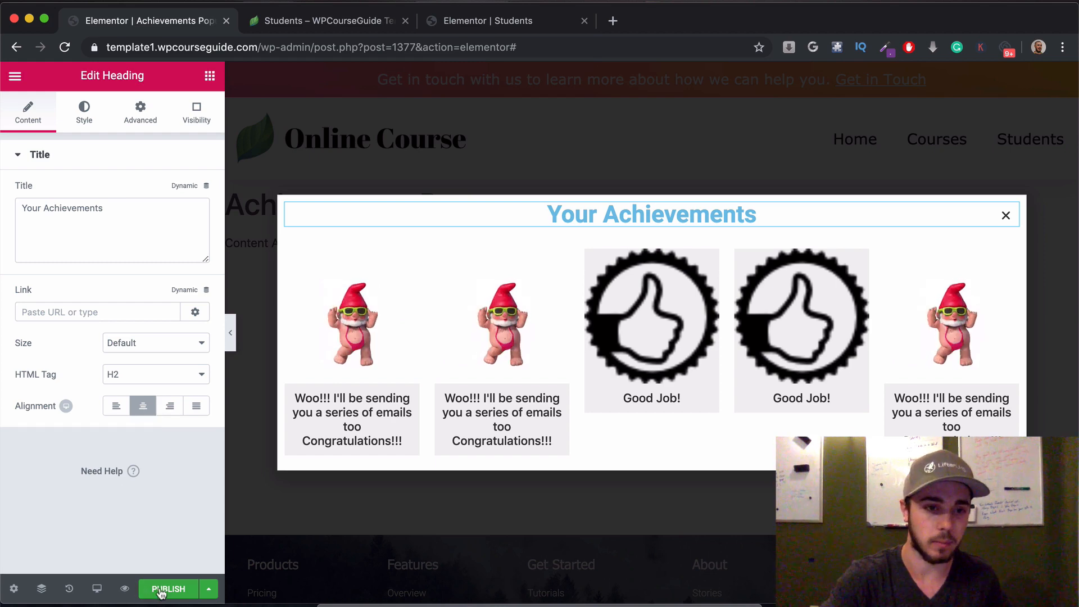
Step: Publish the popup template without display conditions and return to the Students page editor
{"action": "left_click", "coordinate": [168, 588]}
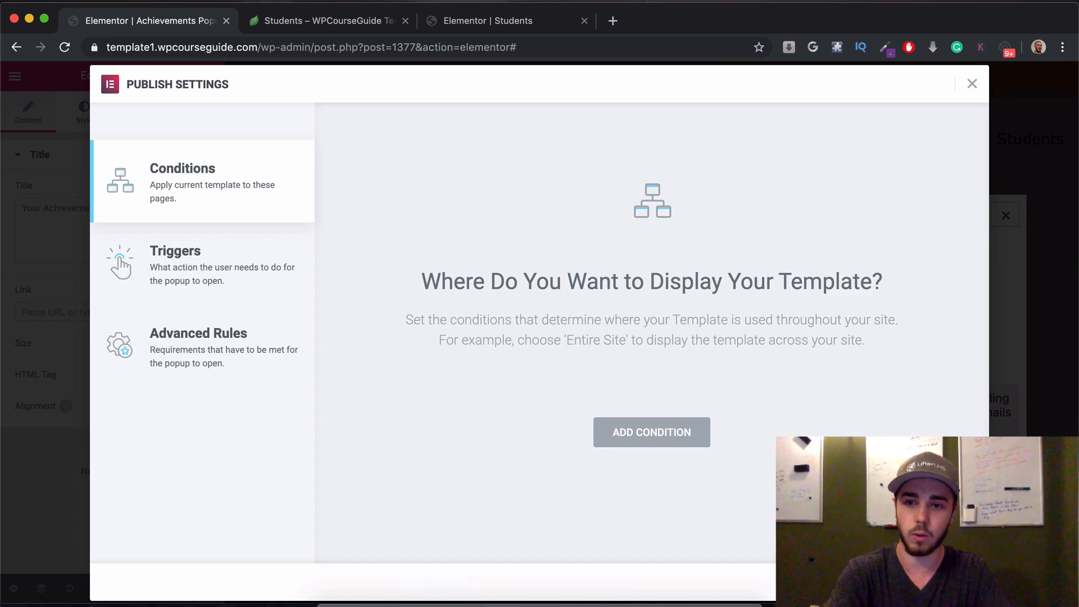
{"action": "left_click", "coordinate": [971, 83]}
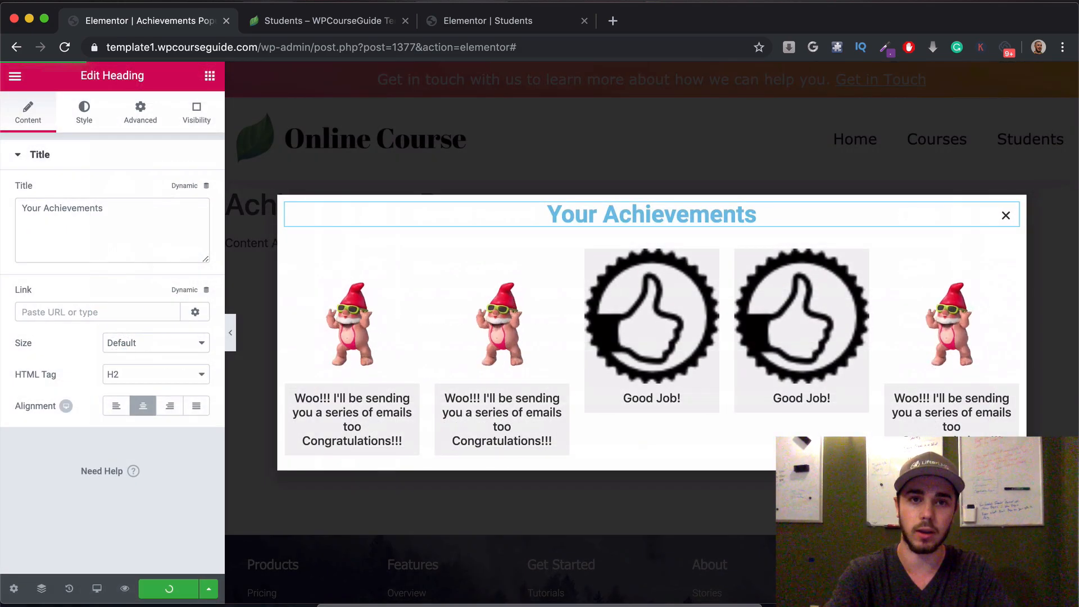
{"action": "left_click", "coordinate": [166, 588]}
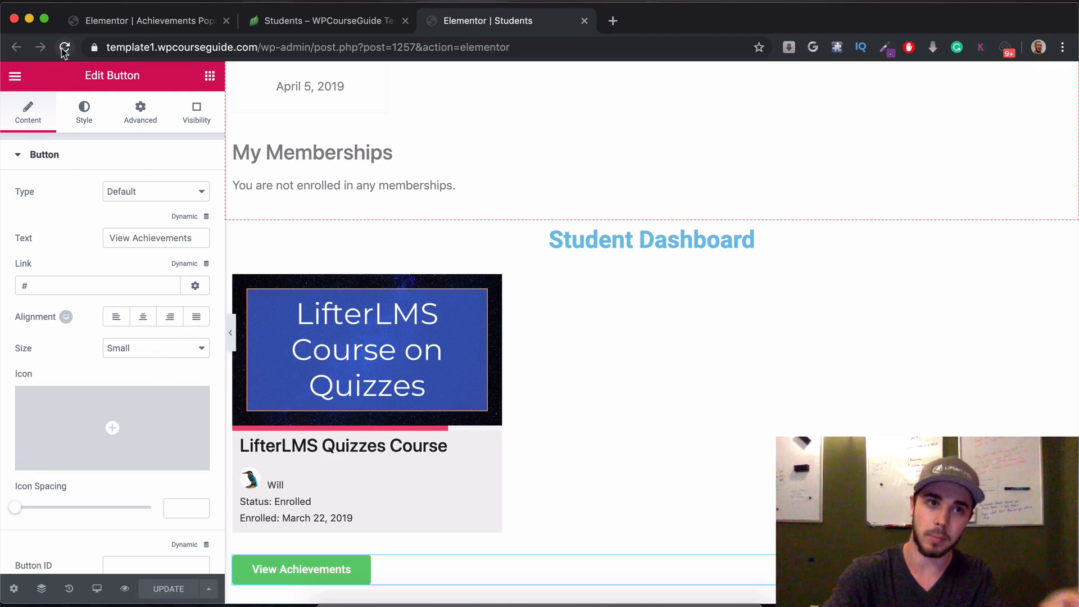
Step: Link the View Achievements button to a Dynamic Popup action opening the Achievements Popup template
{"action": "left_click", "coordinate": [64, 48]}
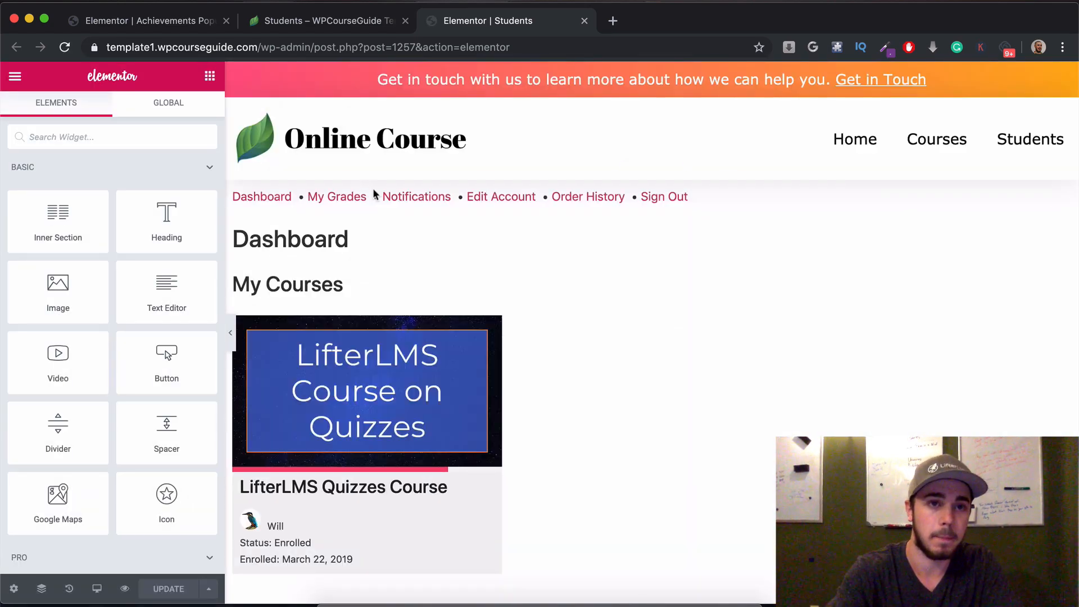
{"action": "scroll", "scroll_direction": "down", "scroll_amount": 3}
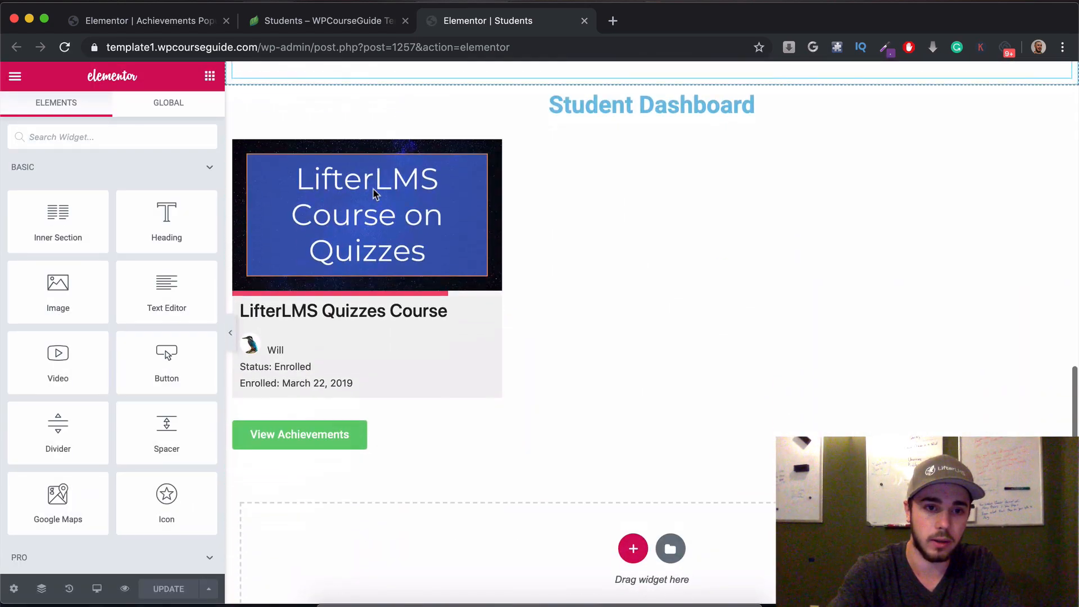
{"action": "left_click", "coordinate": [299, 434]}
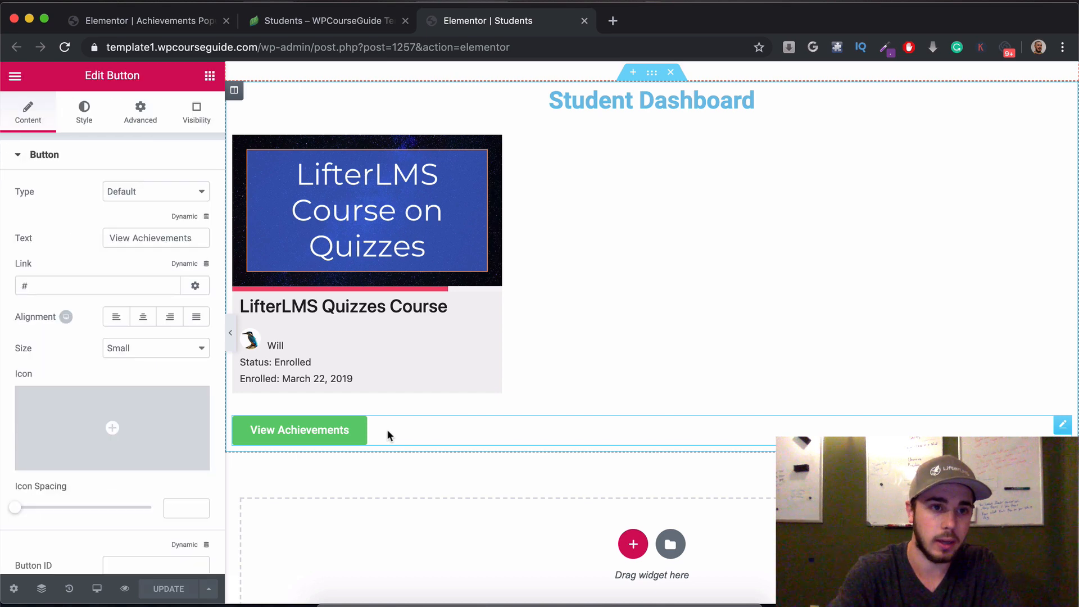
{"action": "left_click", "coordinate": [206, 263]}
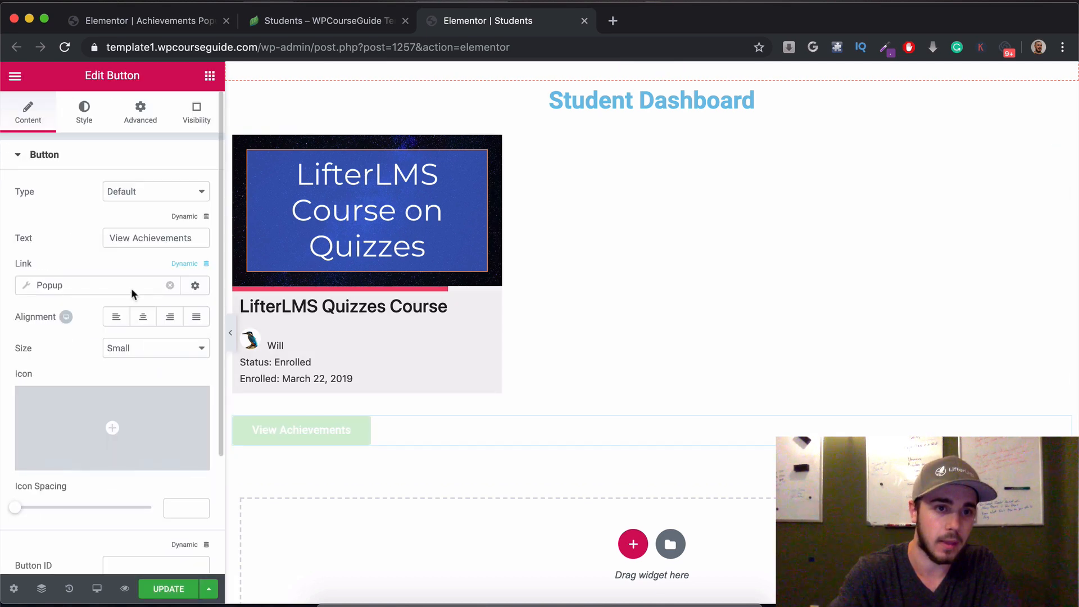
{"action": "left_click", "coordinate": [195, 285]}
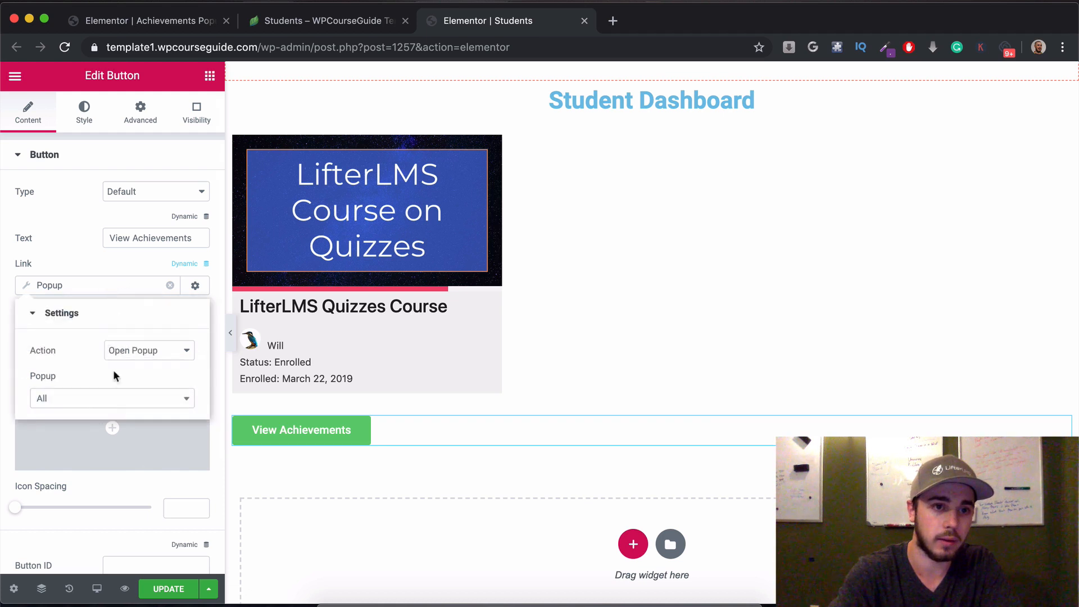
{"action": "type", "text": "ach"}
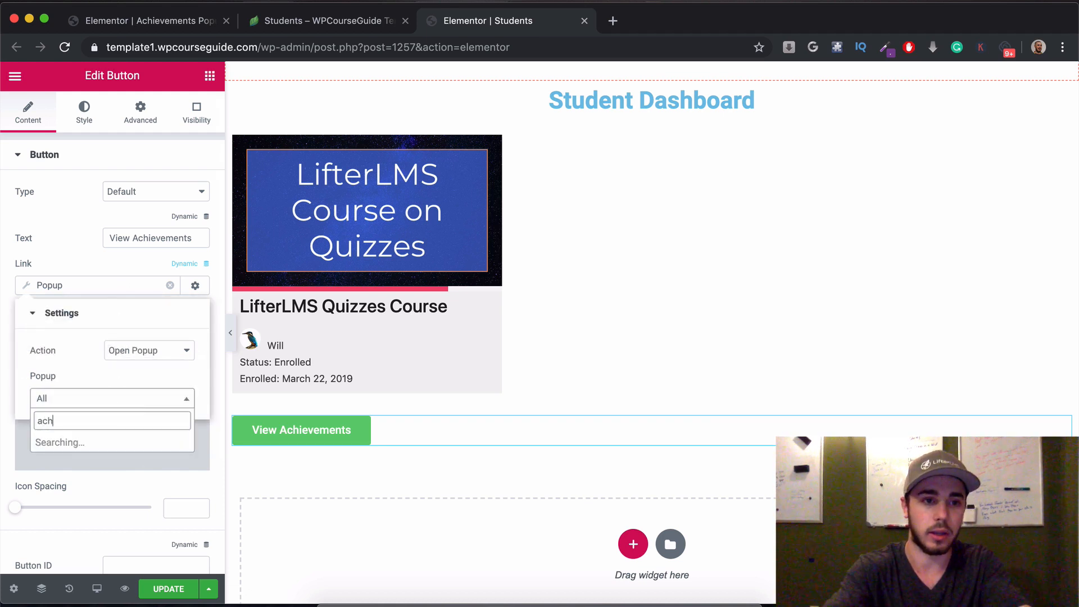
{"action": "left_click", "coordinate": [110, 442]}
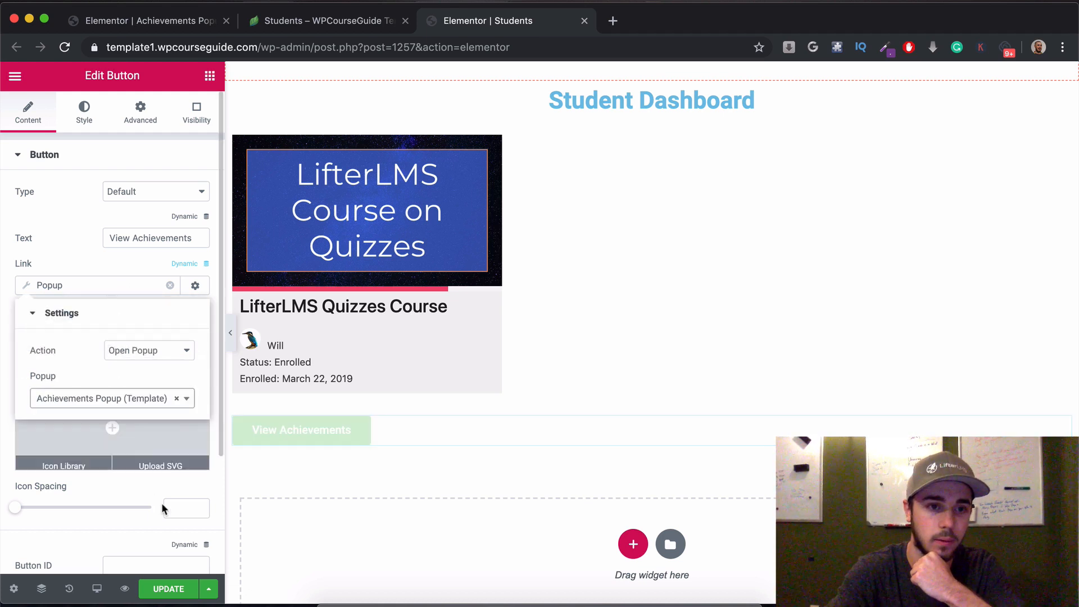
Step: Update the Students page and return to the live student dashboard
{"action": "left_click", "coordinate": [167, 588]}
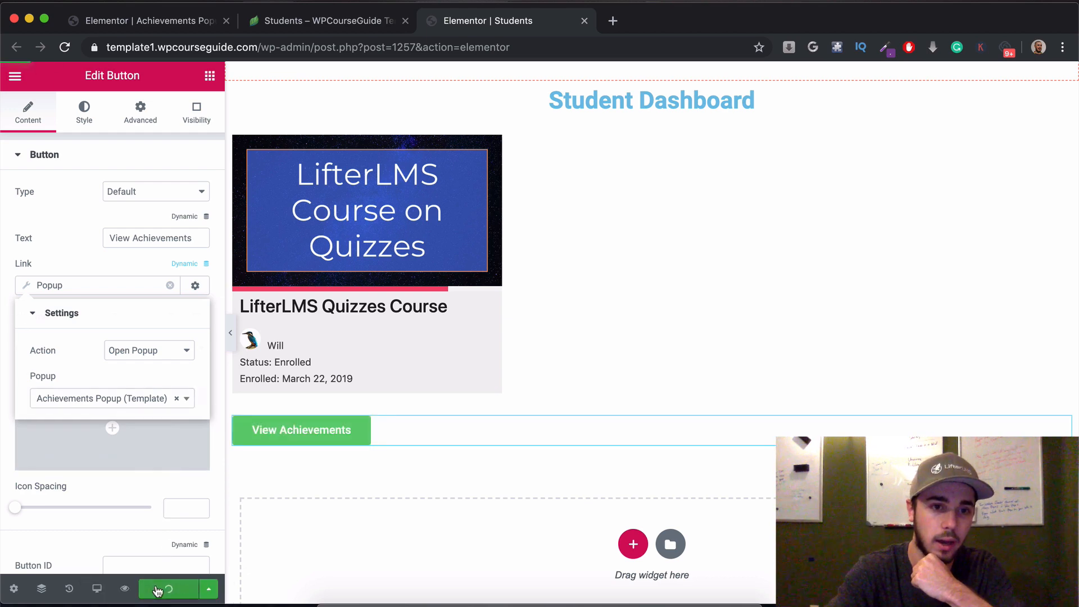
{"action": "left_click", "coordinate": [301, 430]}
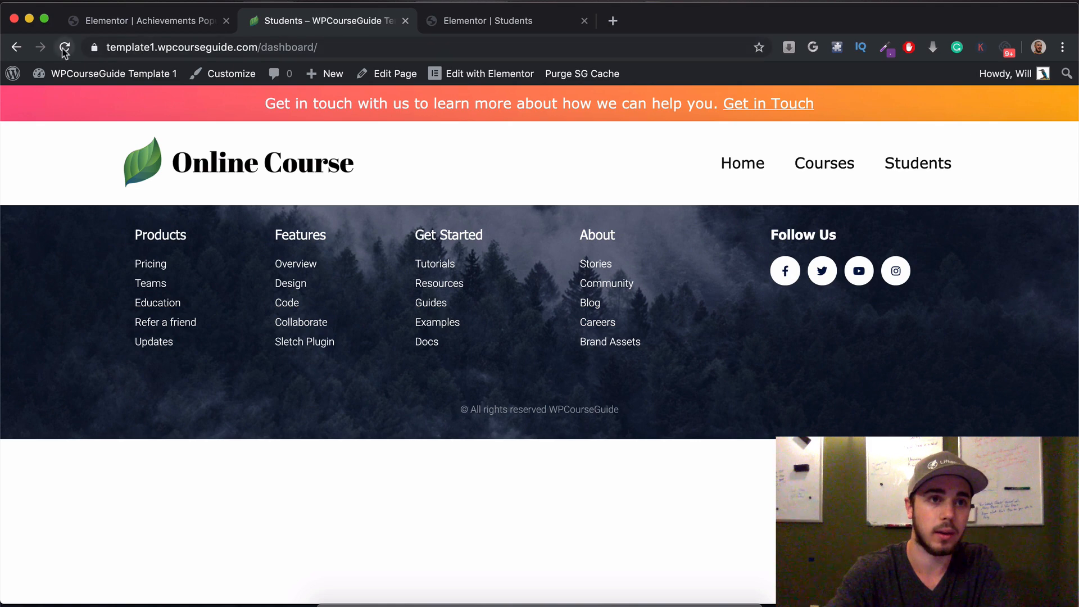
Step: Reload the live dashboard and verify View Achievements opens and closes the Your Achievements popup repeatedly
{"action": "left_click", "coordinate": [64, 48]}
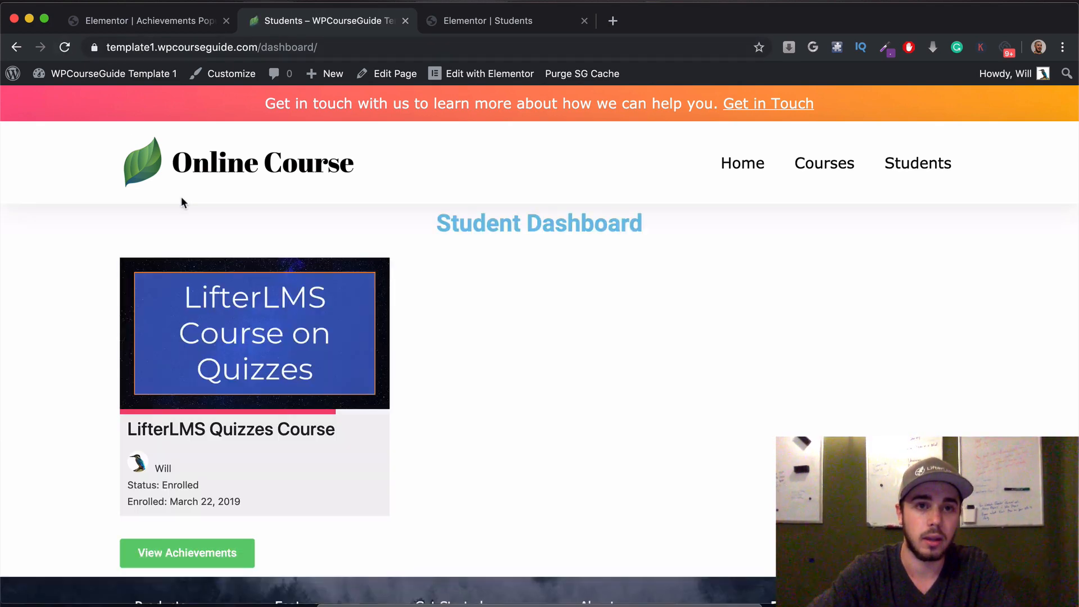
{"action": "scroll", "scroll_direction": "down", "scroll_amount": 3}
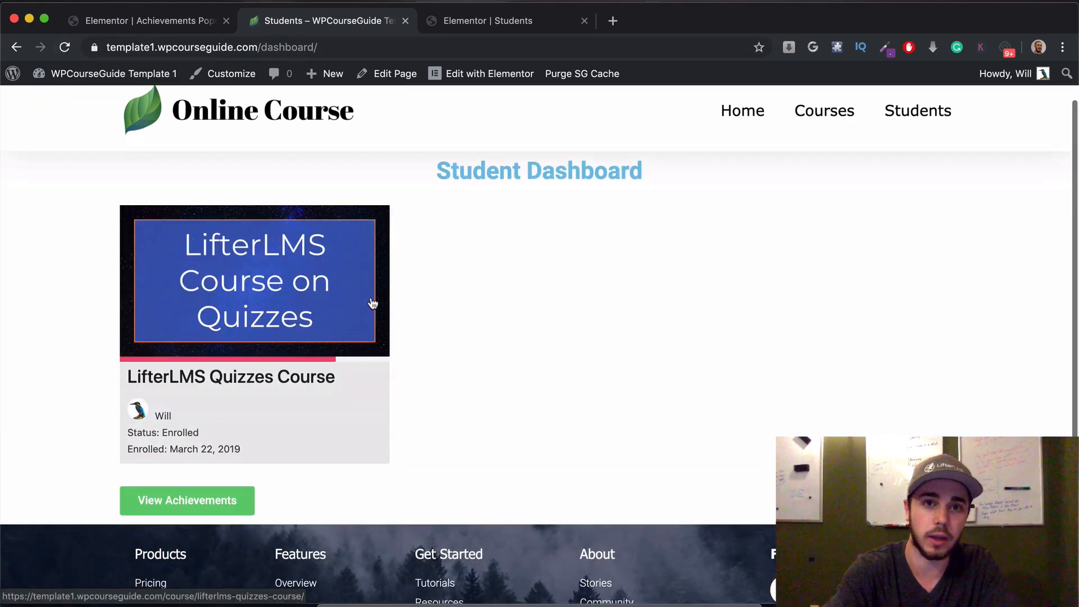
{"action": "left_click", "coordinate": [186, 501]}
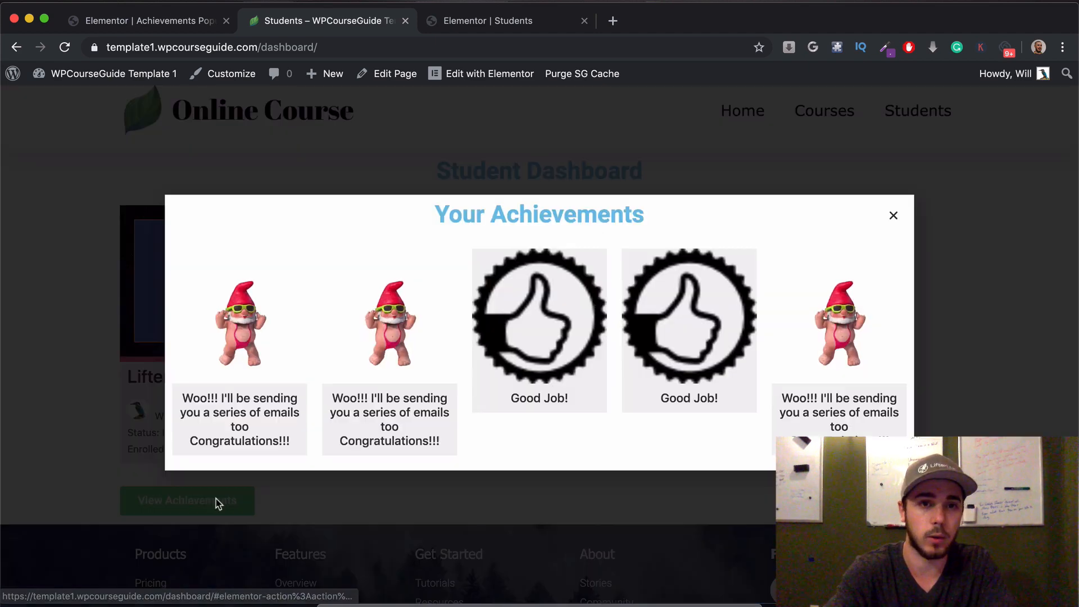
{"action": "left_click", "coordinate": [894, 216]}
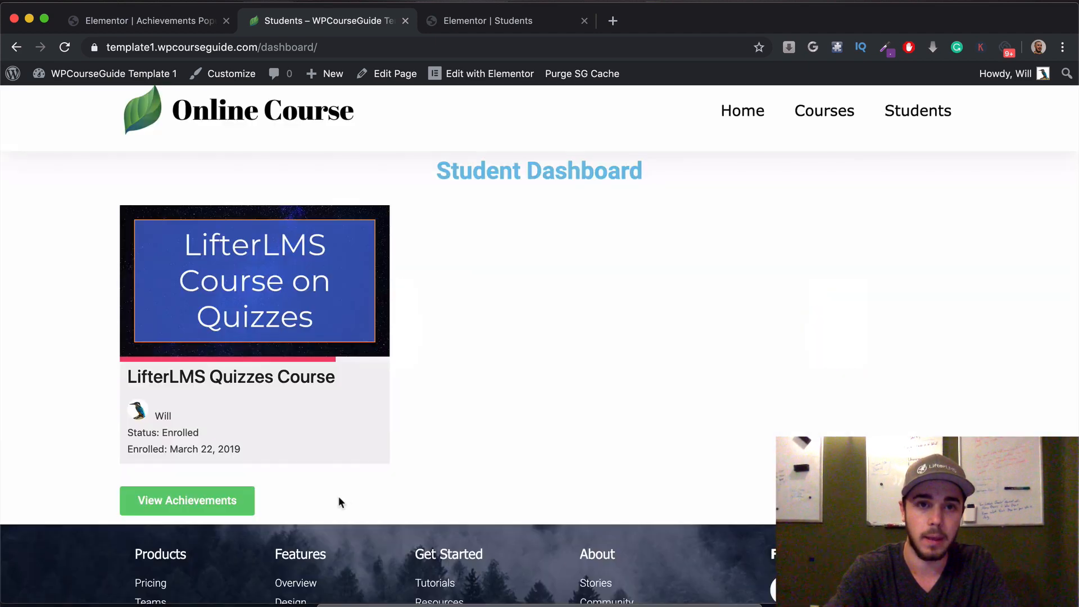
{"action": "left_click", "coordinate": [187, 500]}
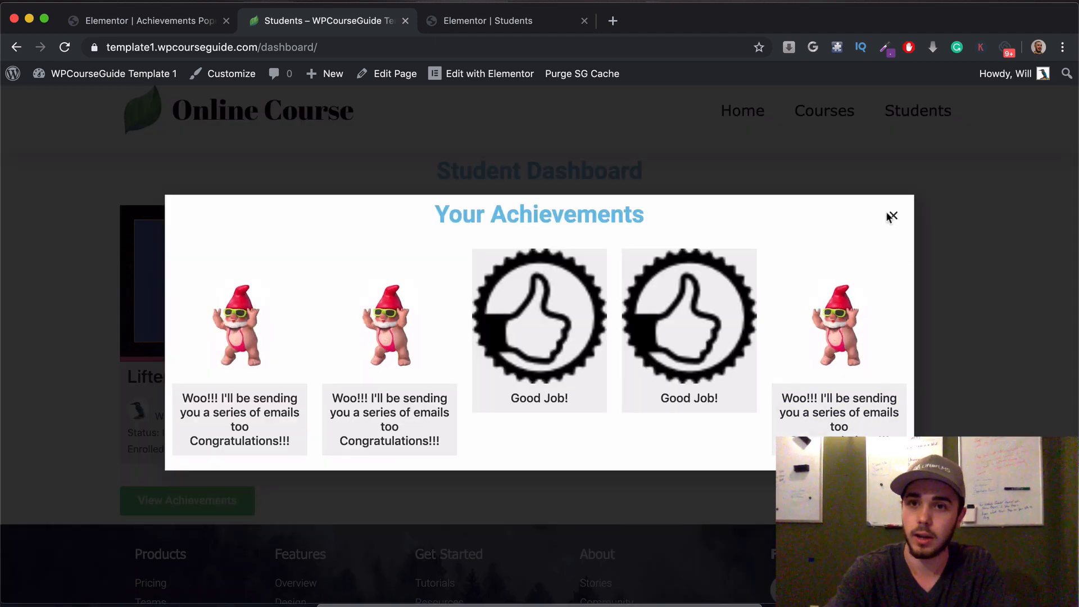
{"action": "left_click", "coordinate": [891, 216]}
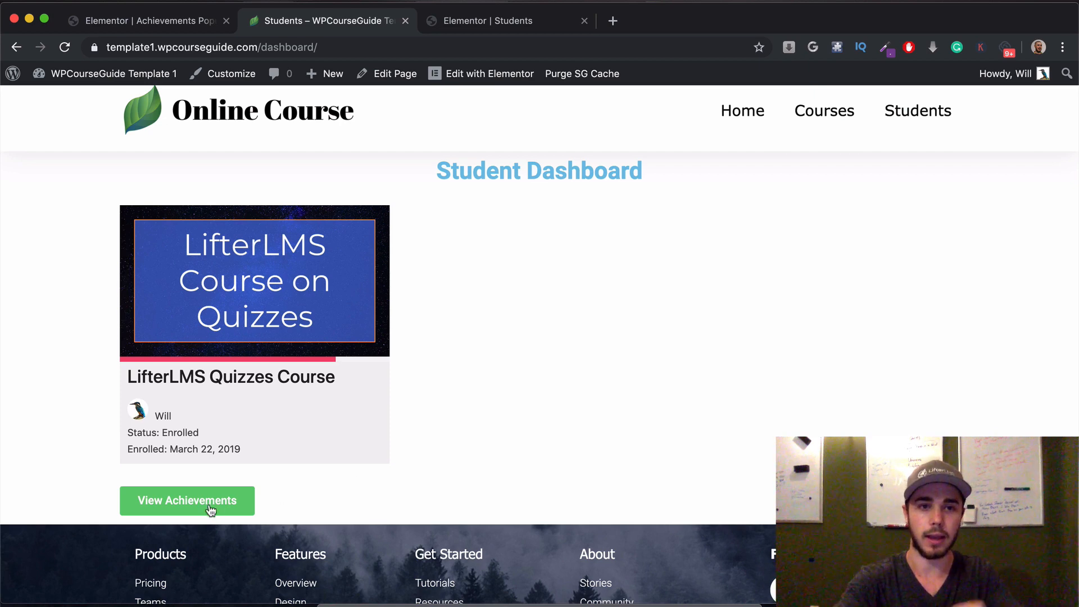
{"action": "mouse_move", "coordinate": [482, 482]}
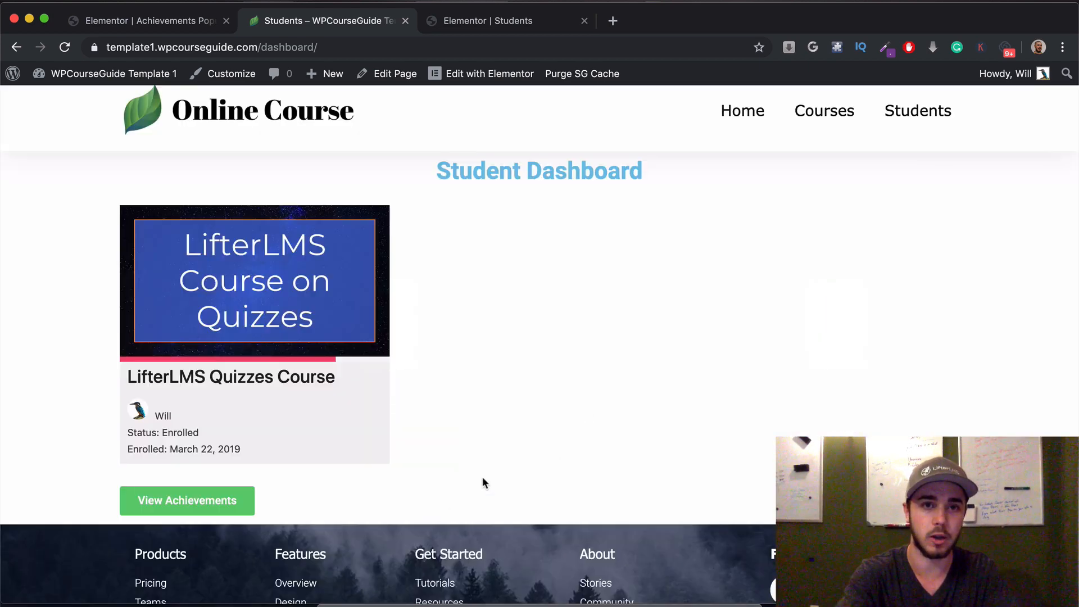
{"action": "mouse_move", "coordinate": [413, 501]}
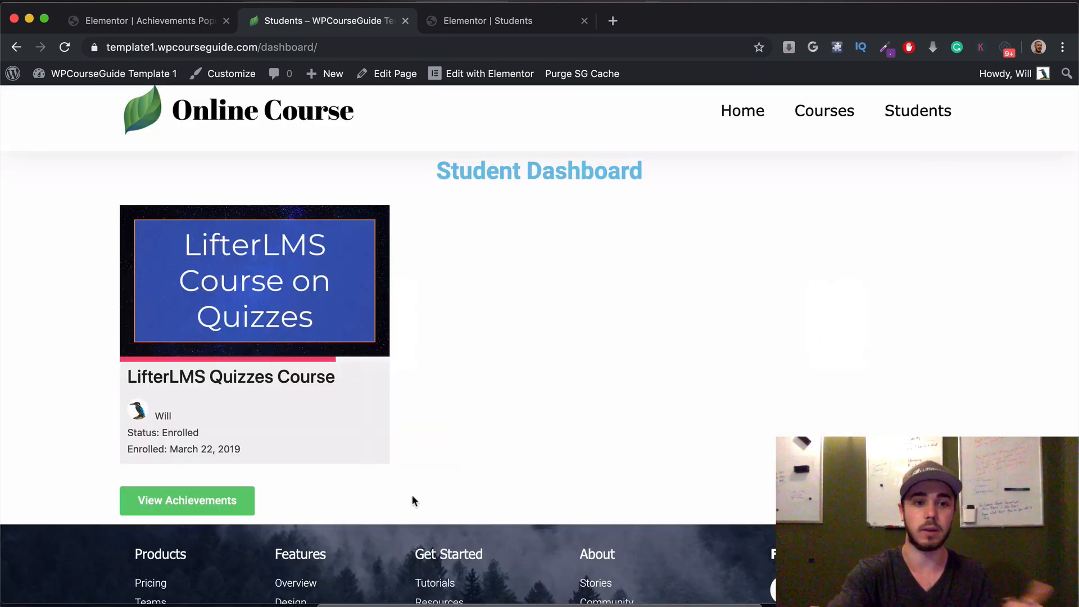
{"action": "left_click", "coordinate": [186, 501]}
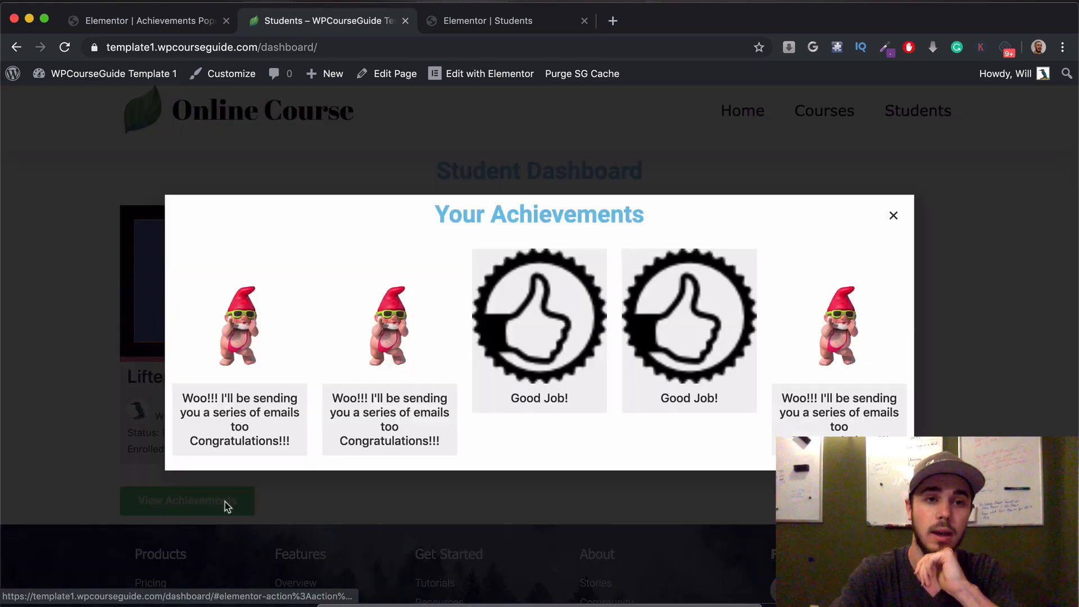
{"action": "left_click", "coordinate": [893, 216]}
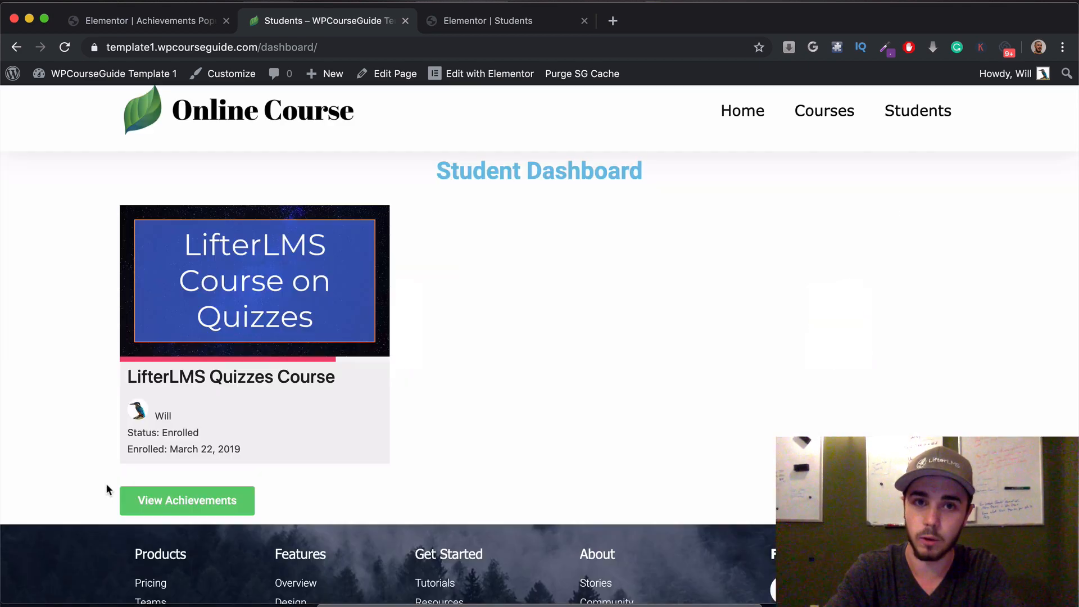
{"action": "mouse_move", "coordinate": [428, 284]}
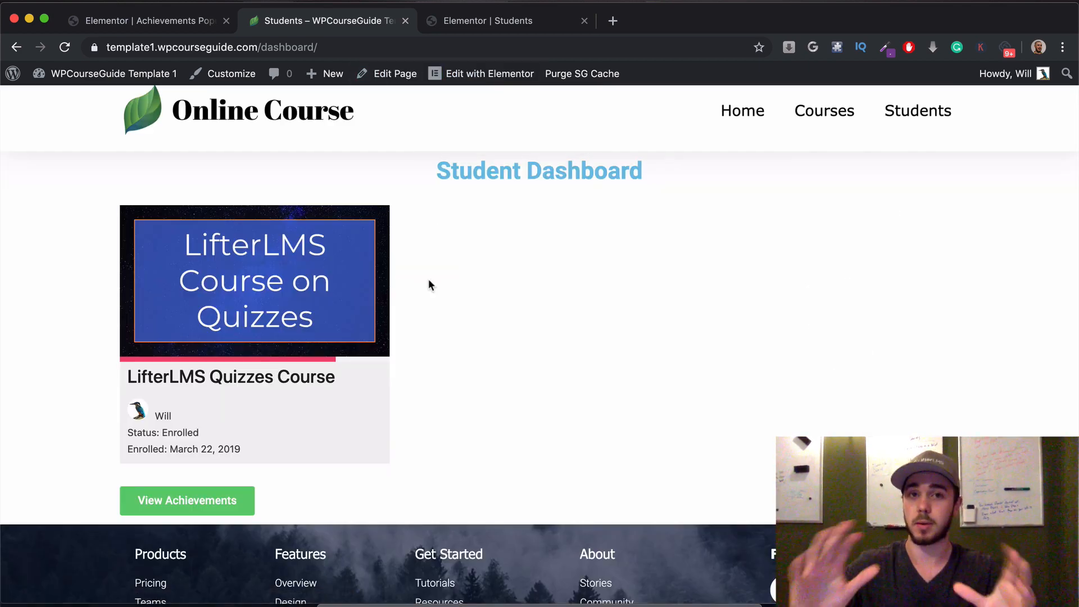